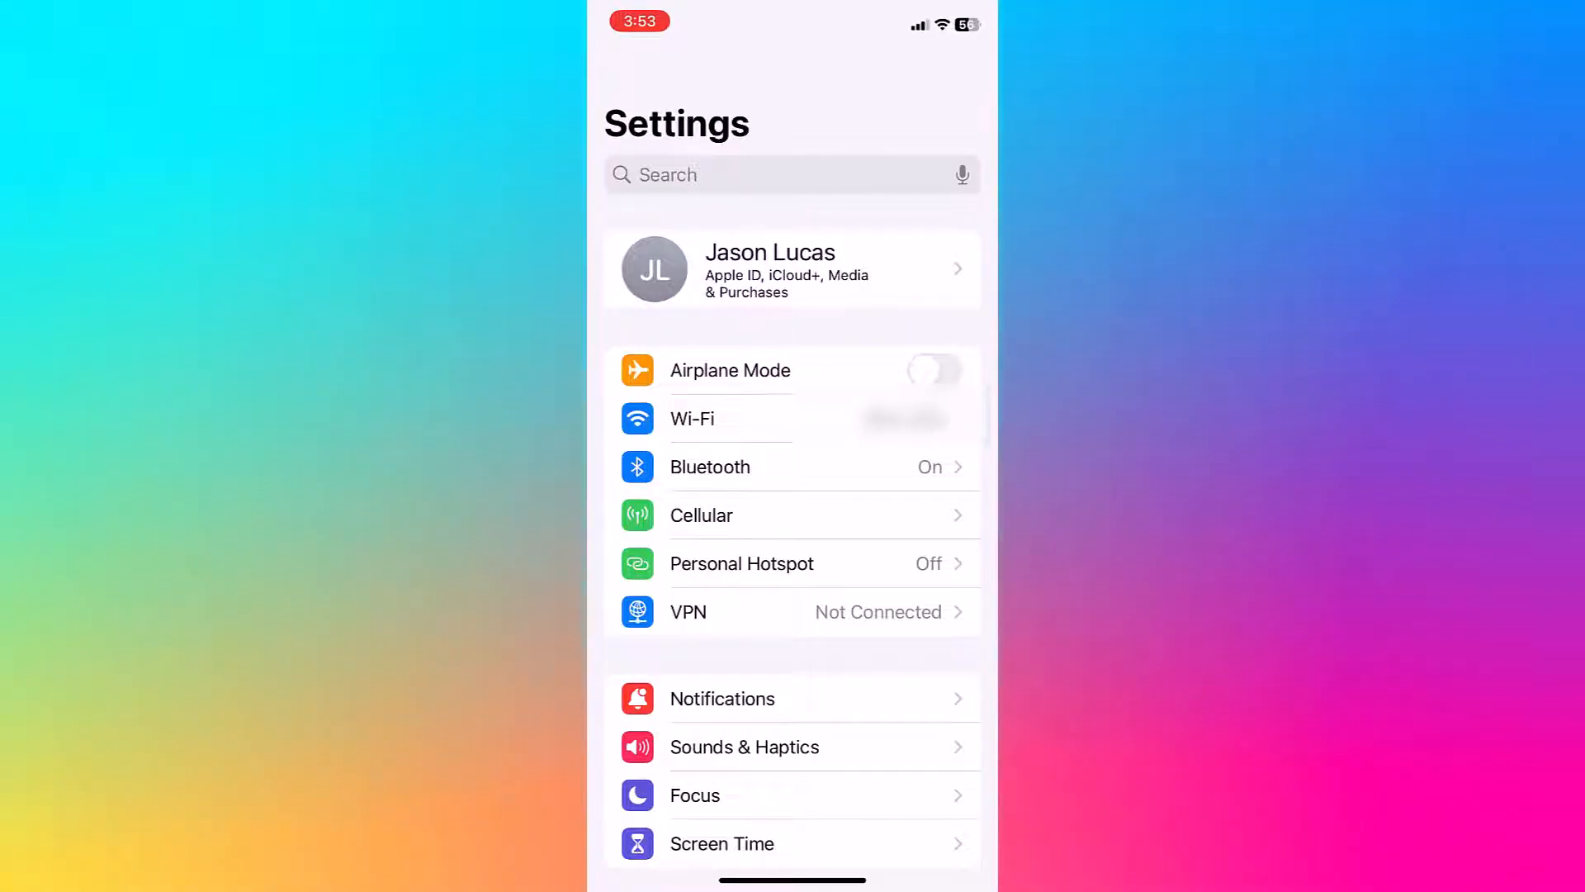
Go to Apple ID, then iCloud, and show all apps using iCloud
left_click(792, 269)
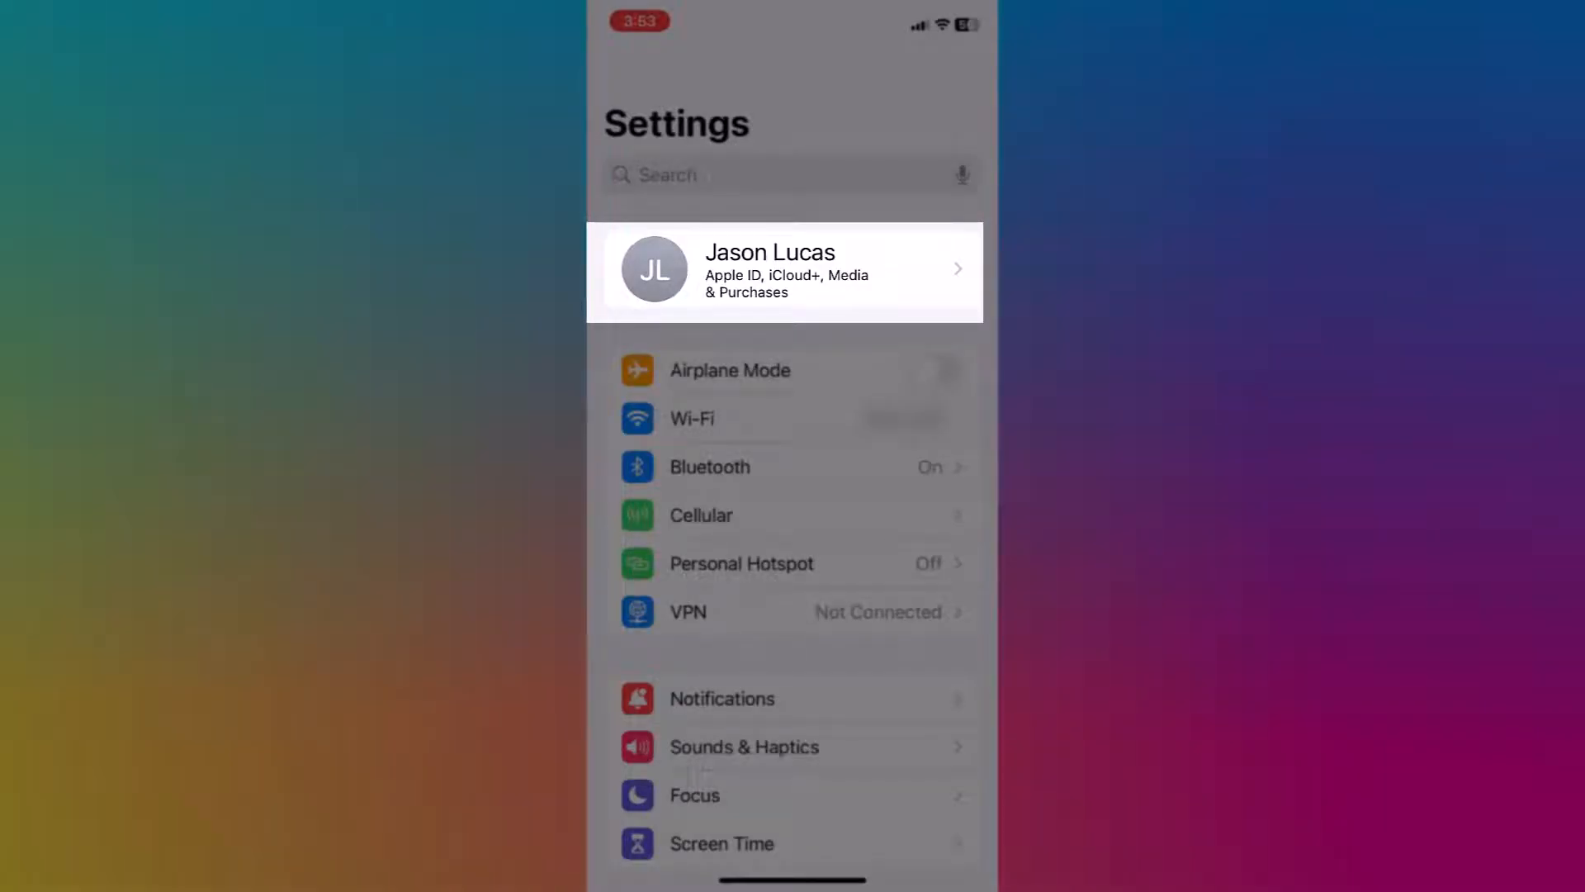
left_click(783, 269)
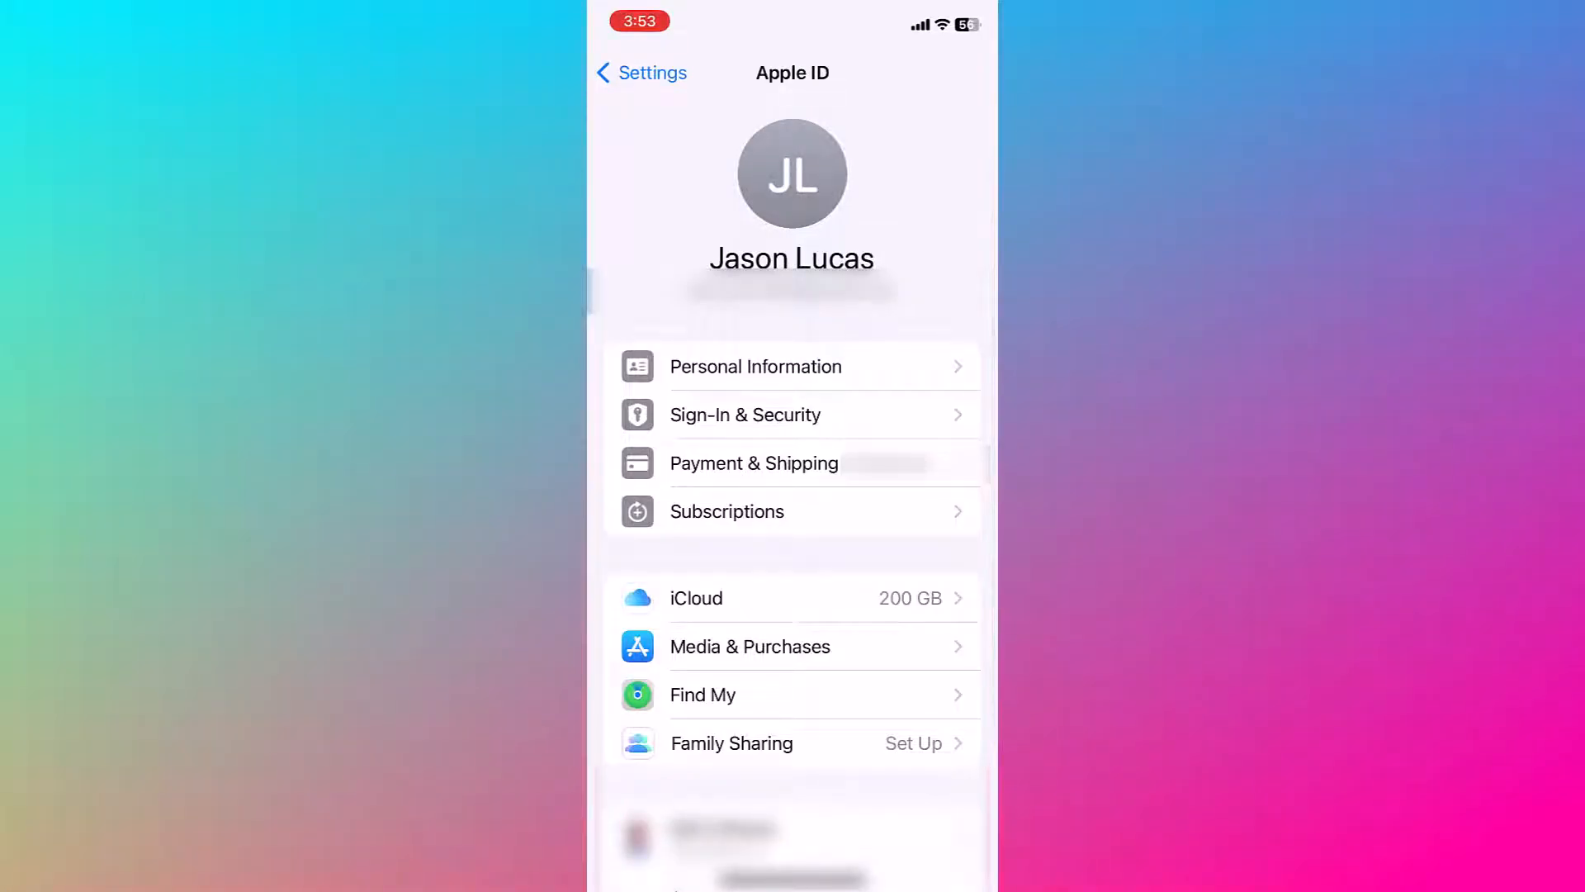
left_click(791, 597)
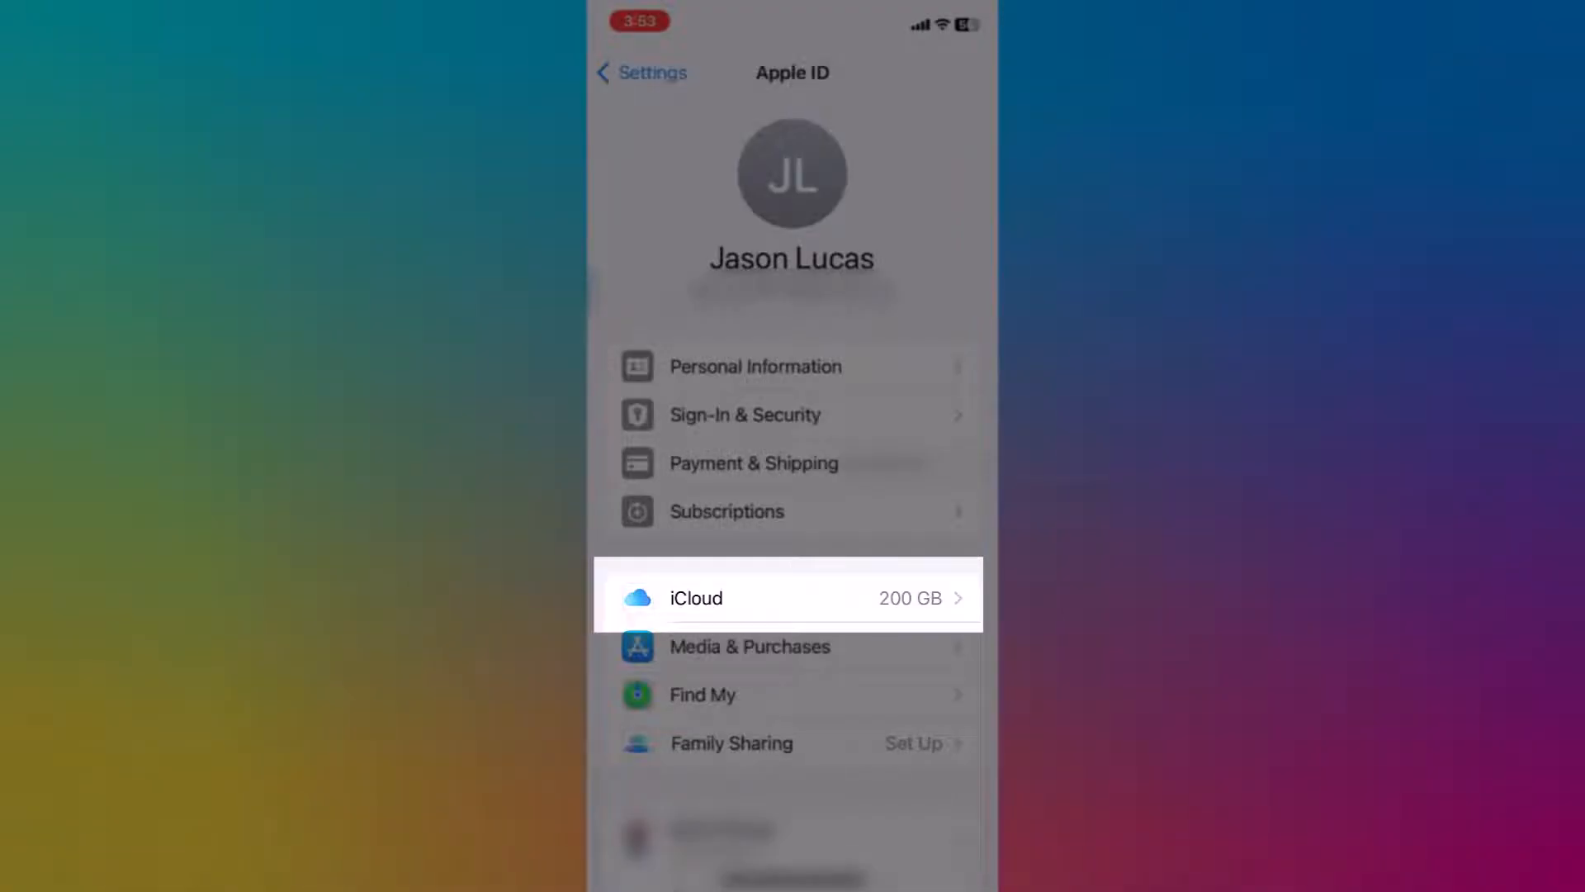
left_click(792, 596)
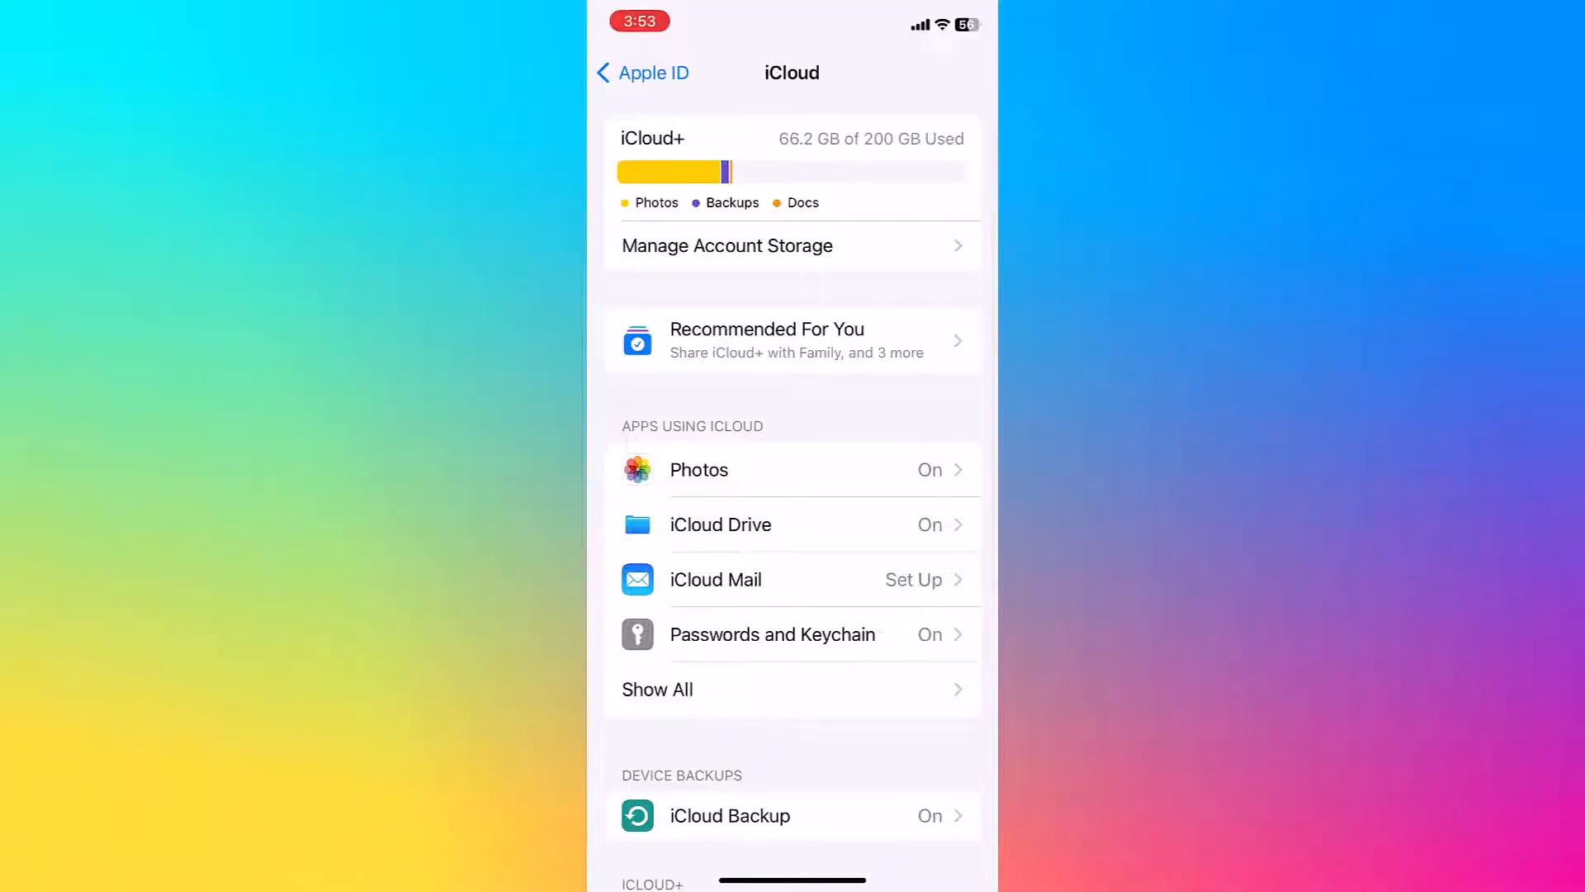
left_click(791, 815)
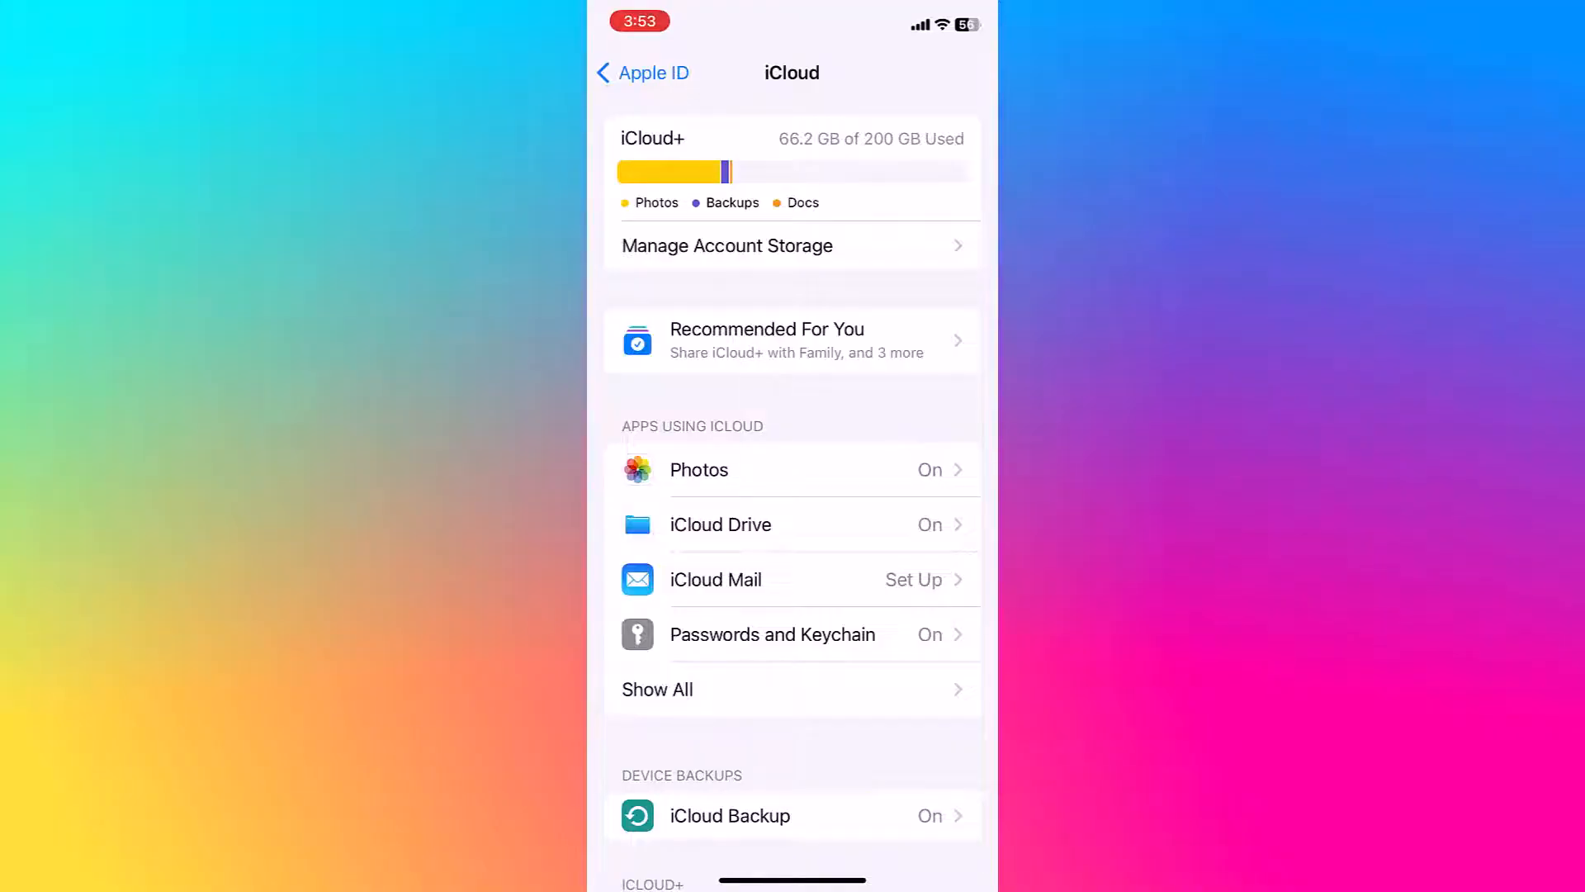
left_click(657, 690)
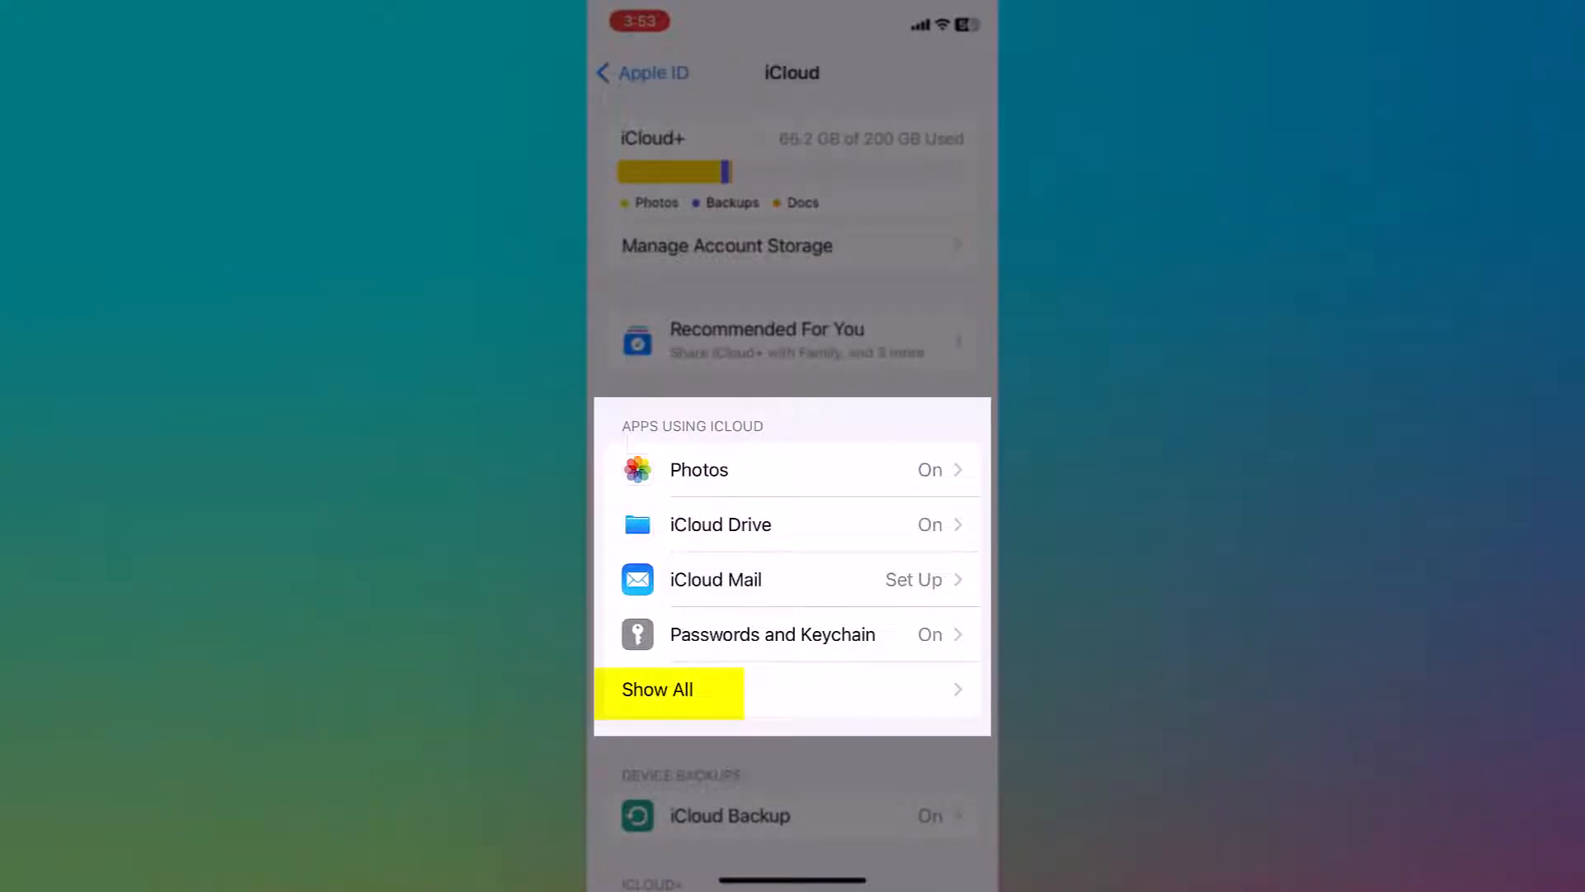
left_click(657, 689)
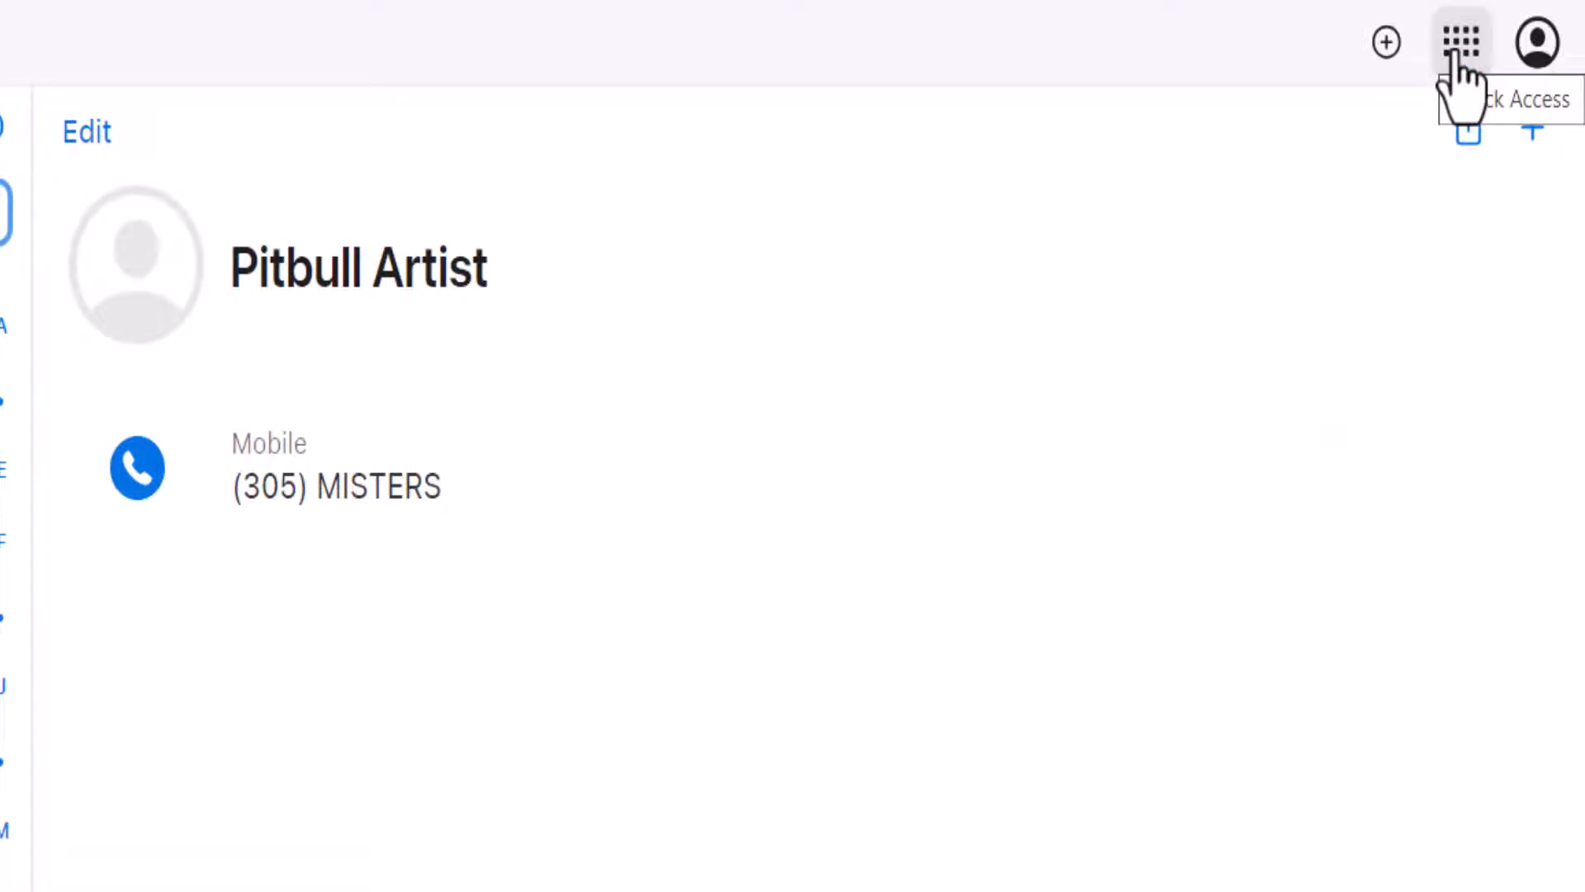
Launch the Contacts app from the iCloud Quick Access grid
left_click(1463, 42)
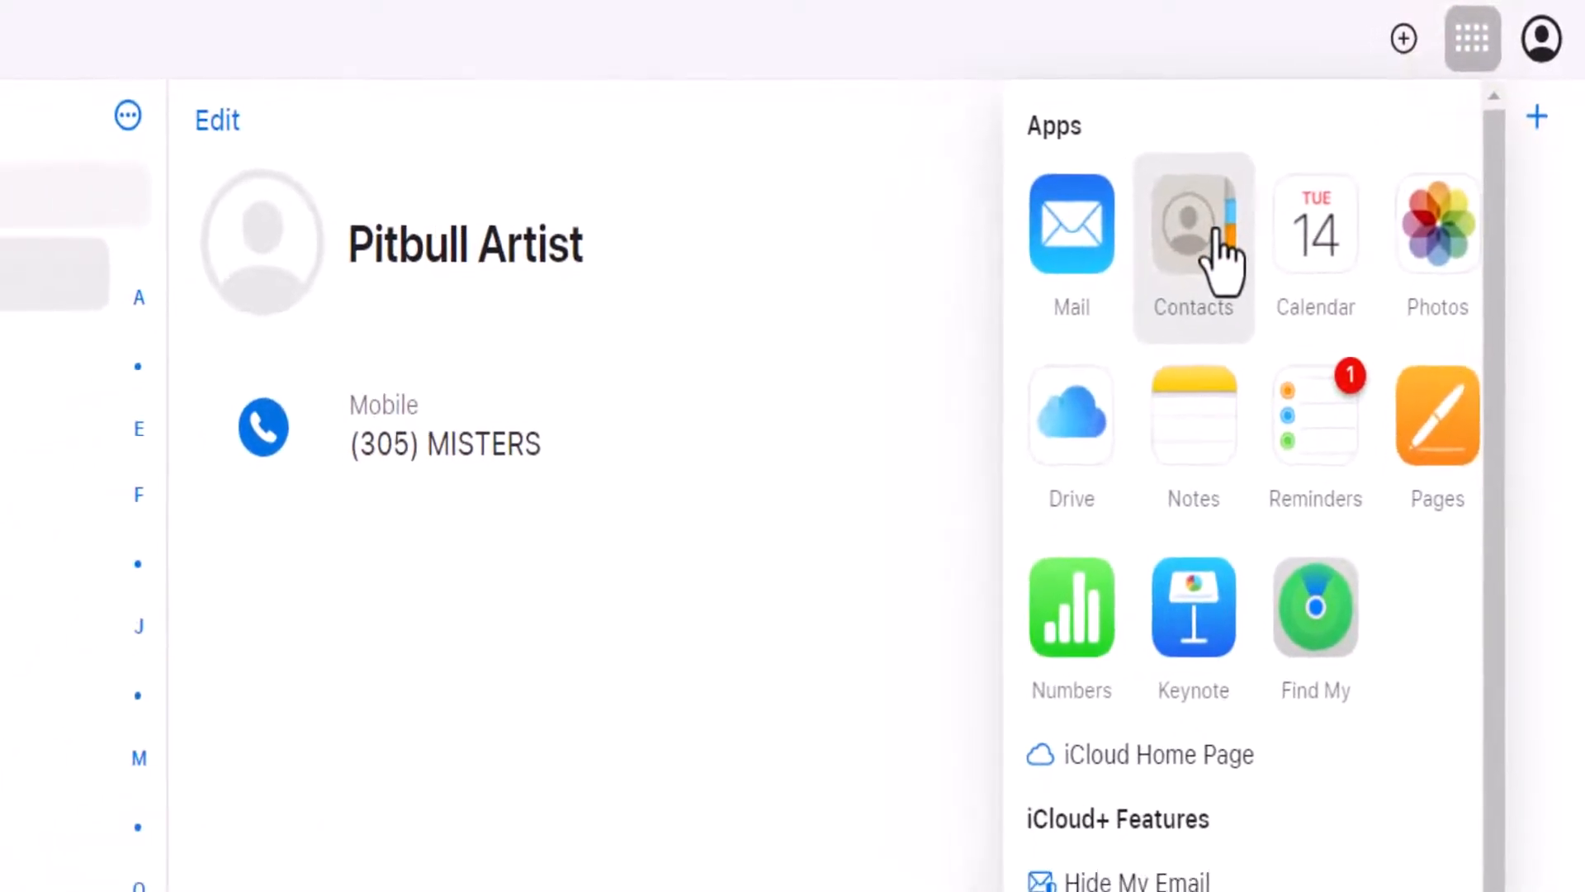
left_click(1193, 225)
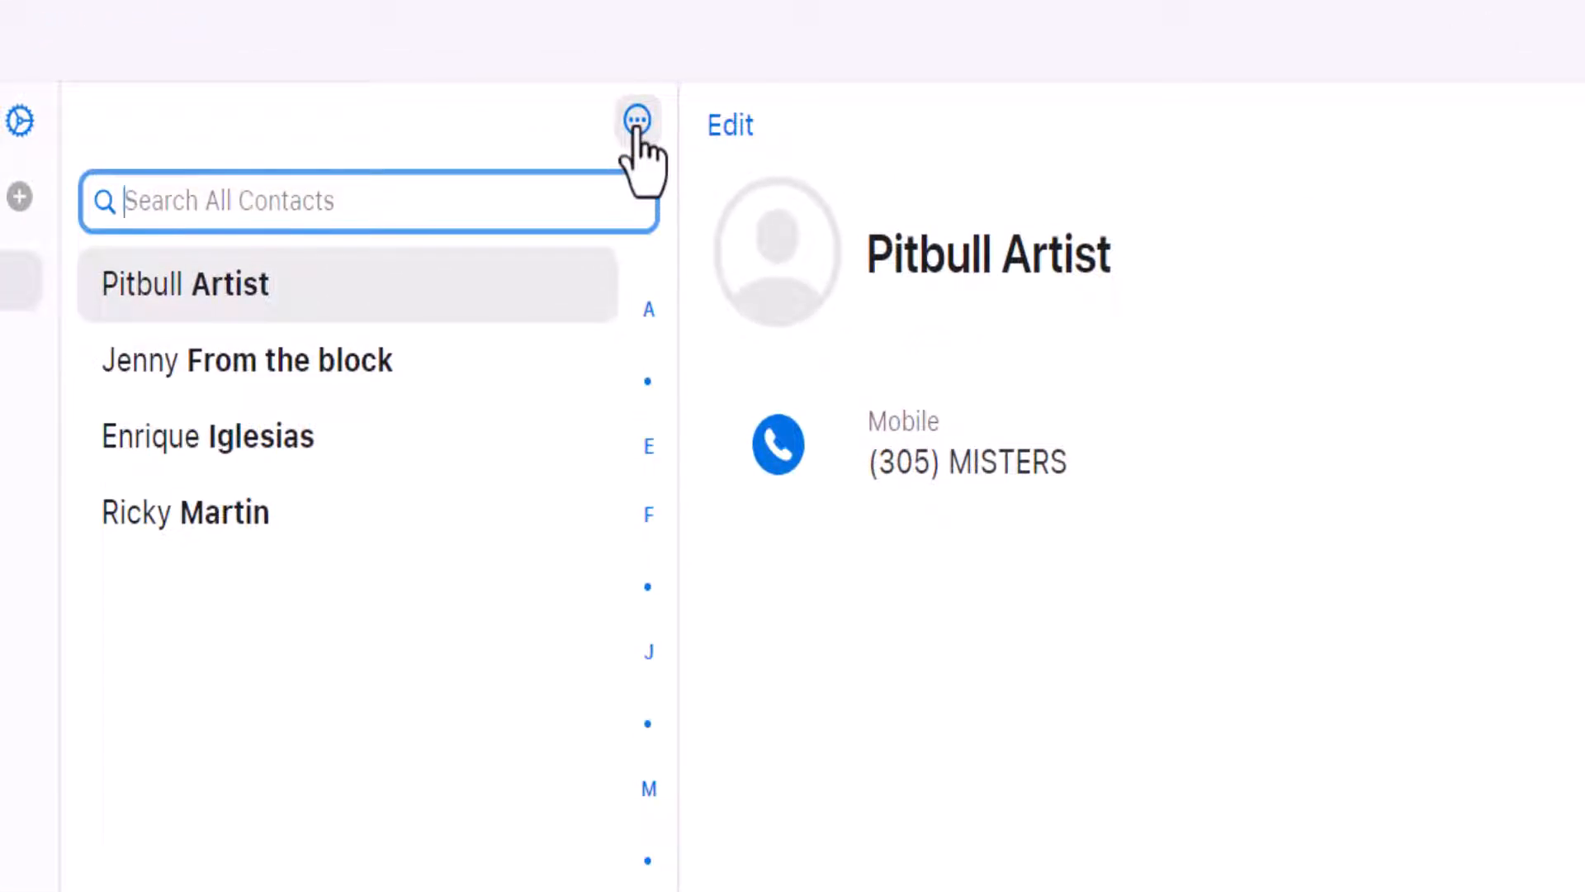
Select all four contacts from the ellipsis menu and bring up sharing options
left_click(635, 119)
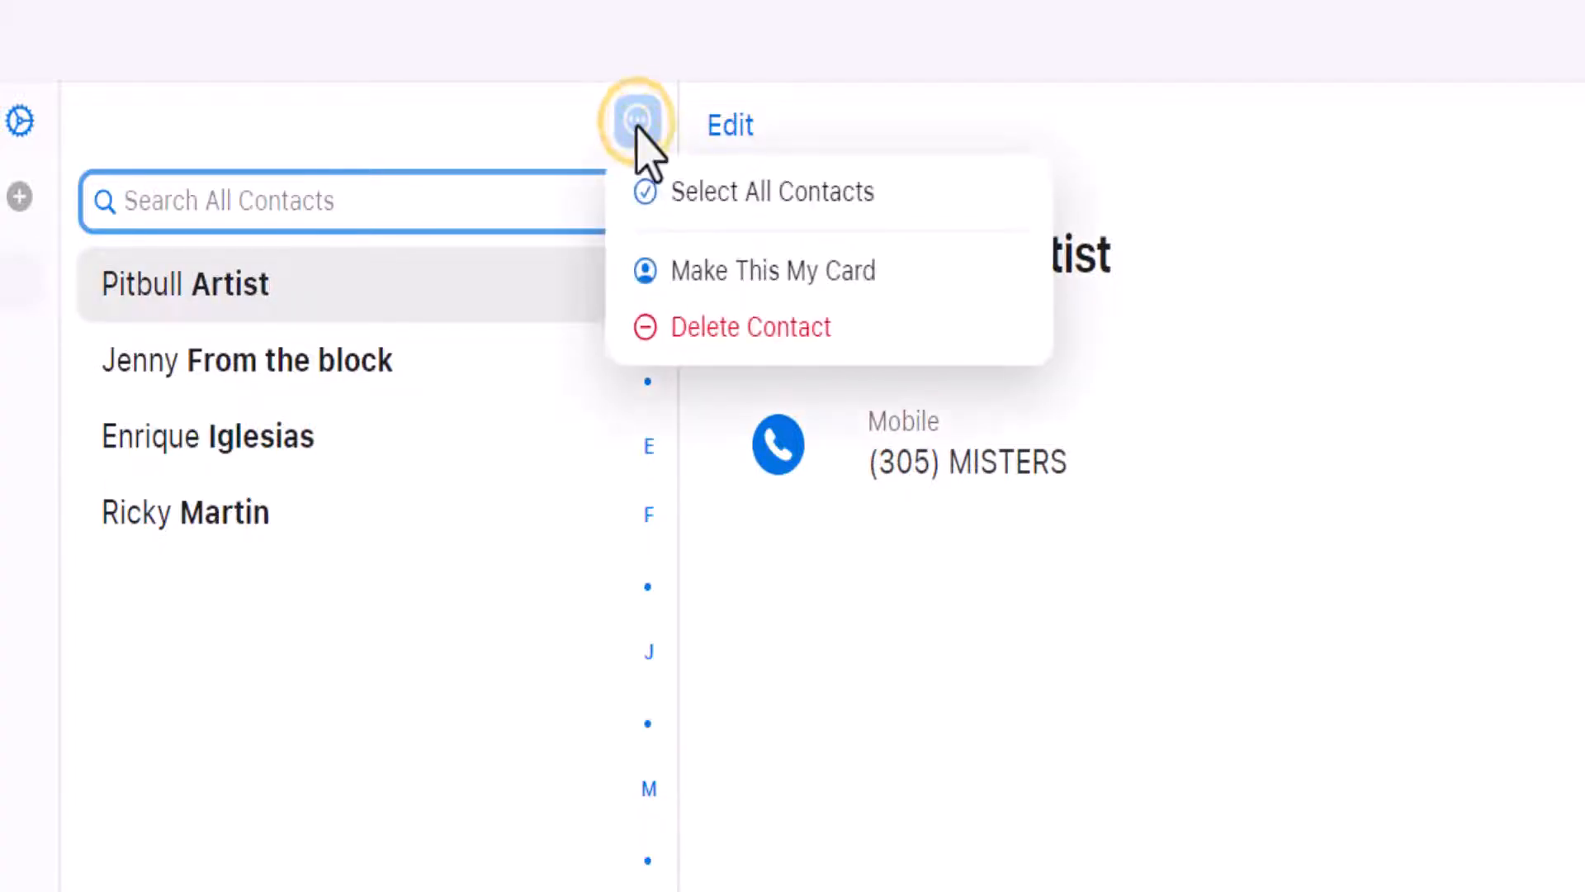
left_click(771, 192)
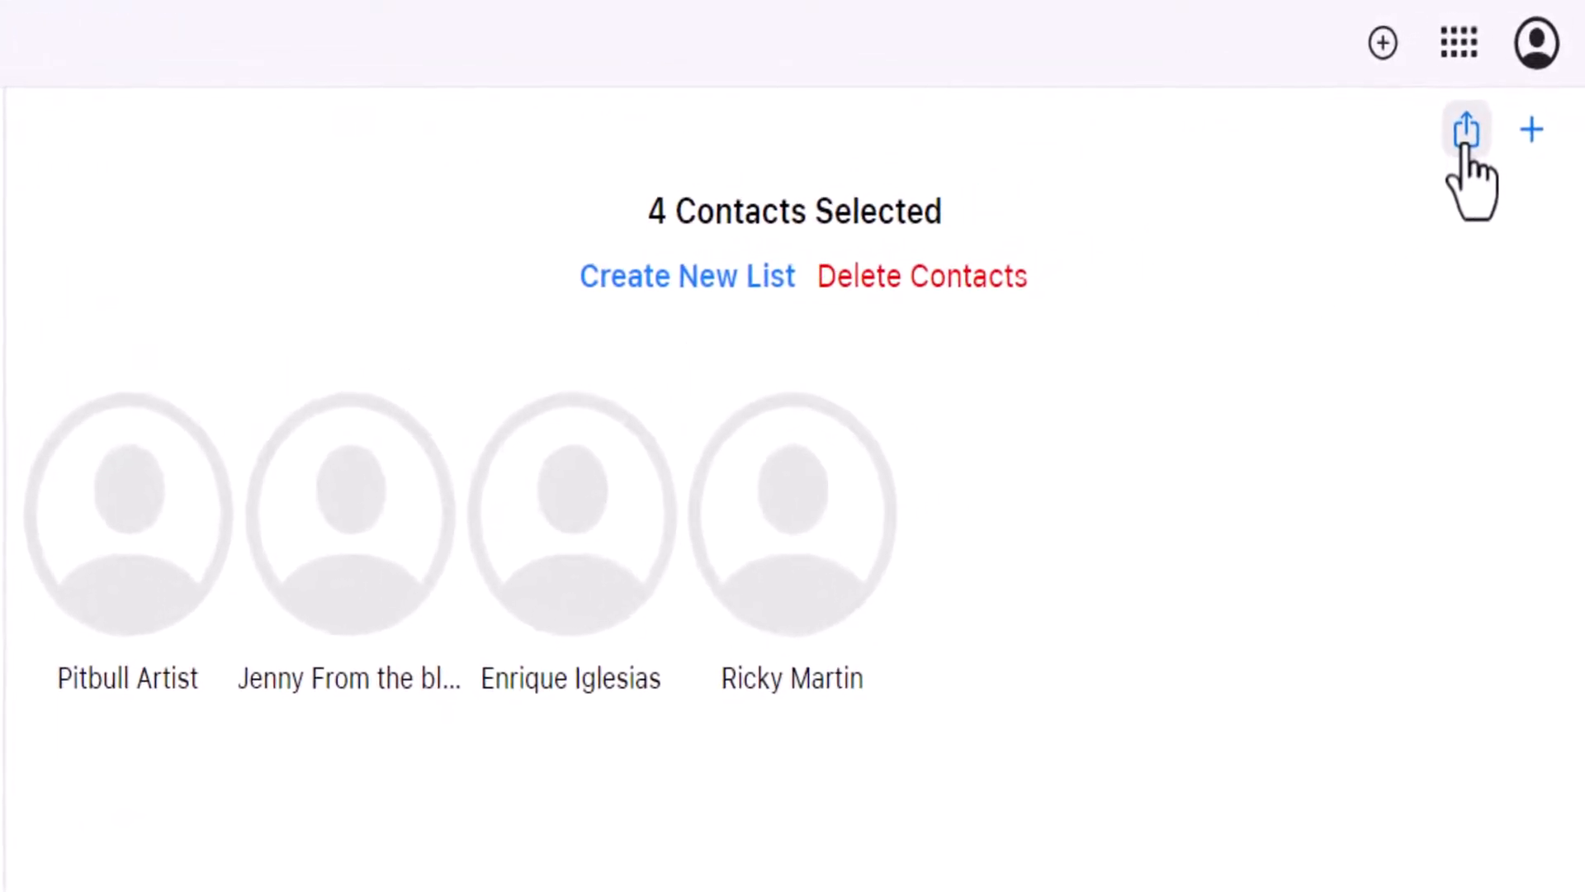
left_click(1464, 129)
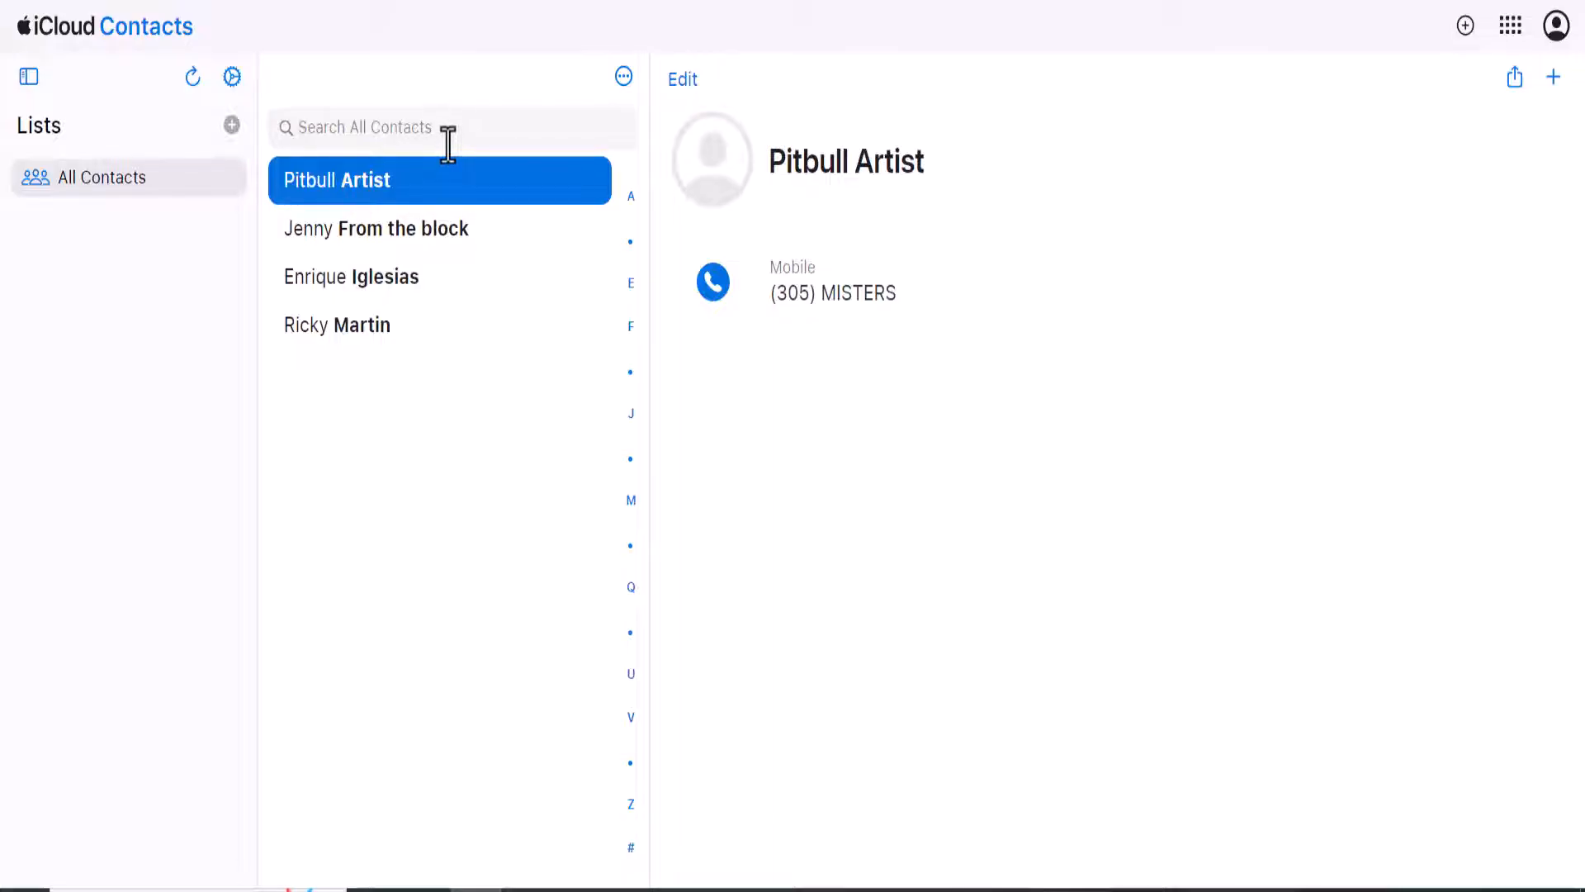
mouse_move(476, 278)
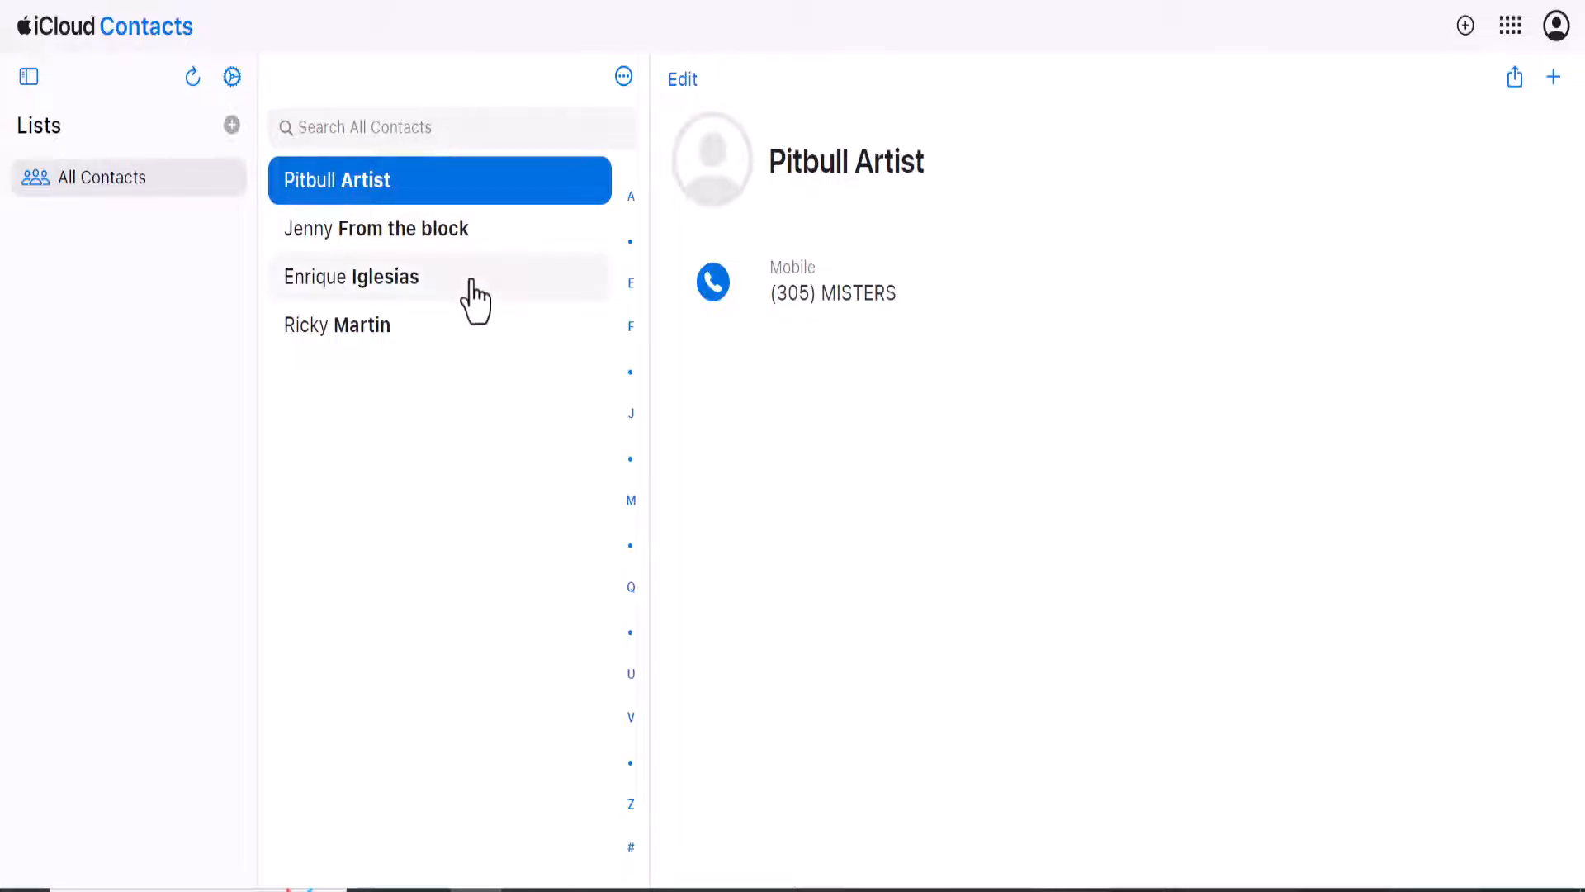
mouse_move(349, 331)
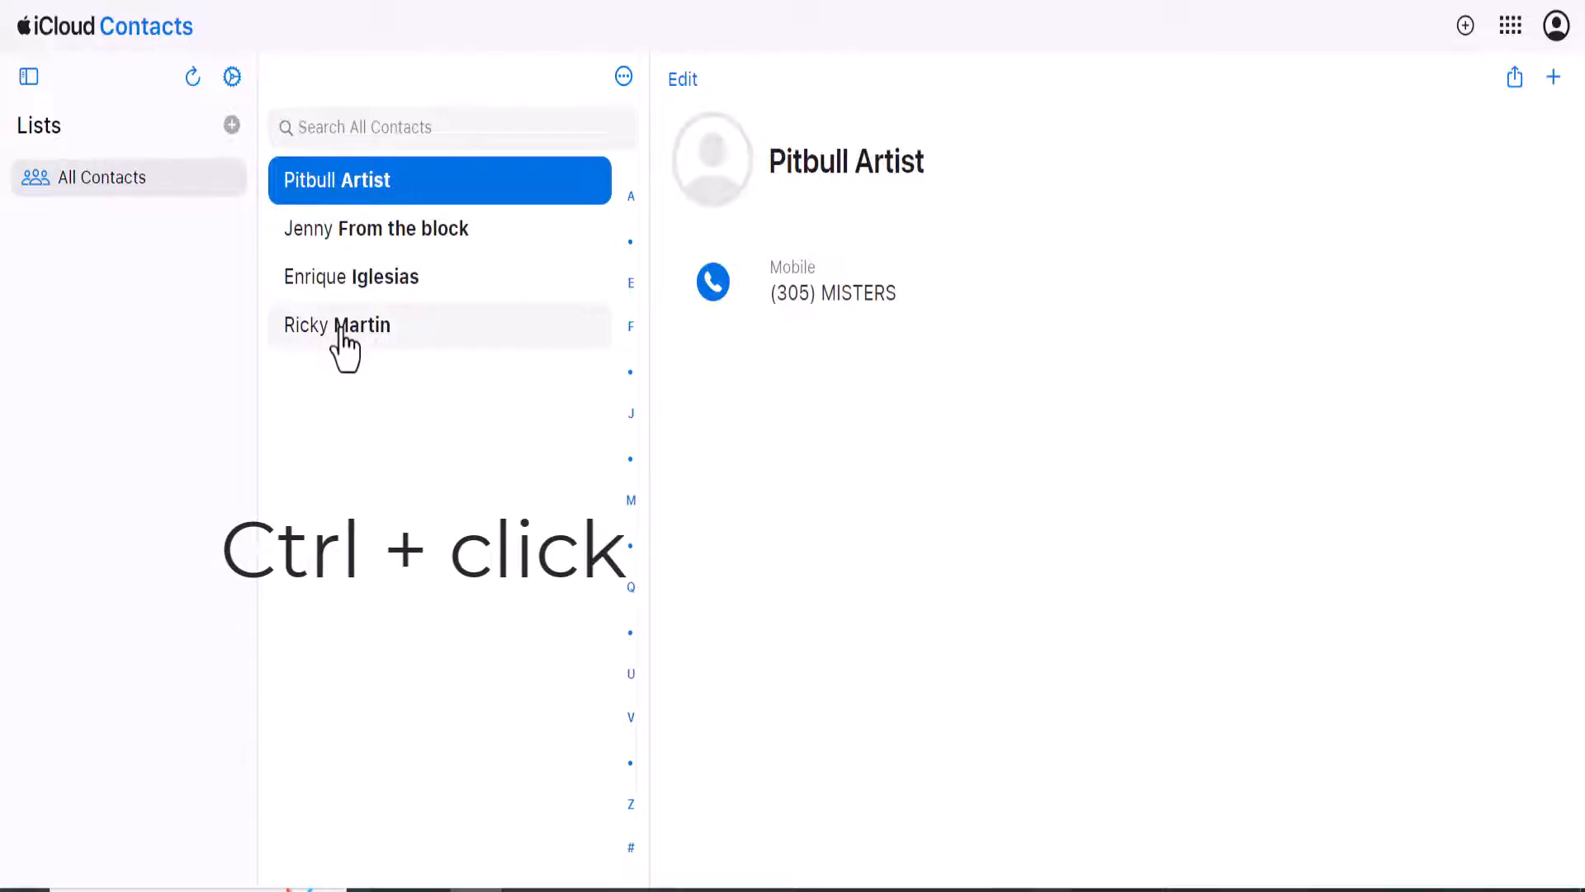
Add Ricky Martin to the selection and show the vCard export options
left_click(337, 324)
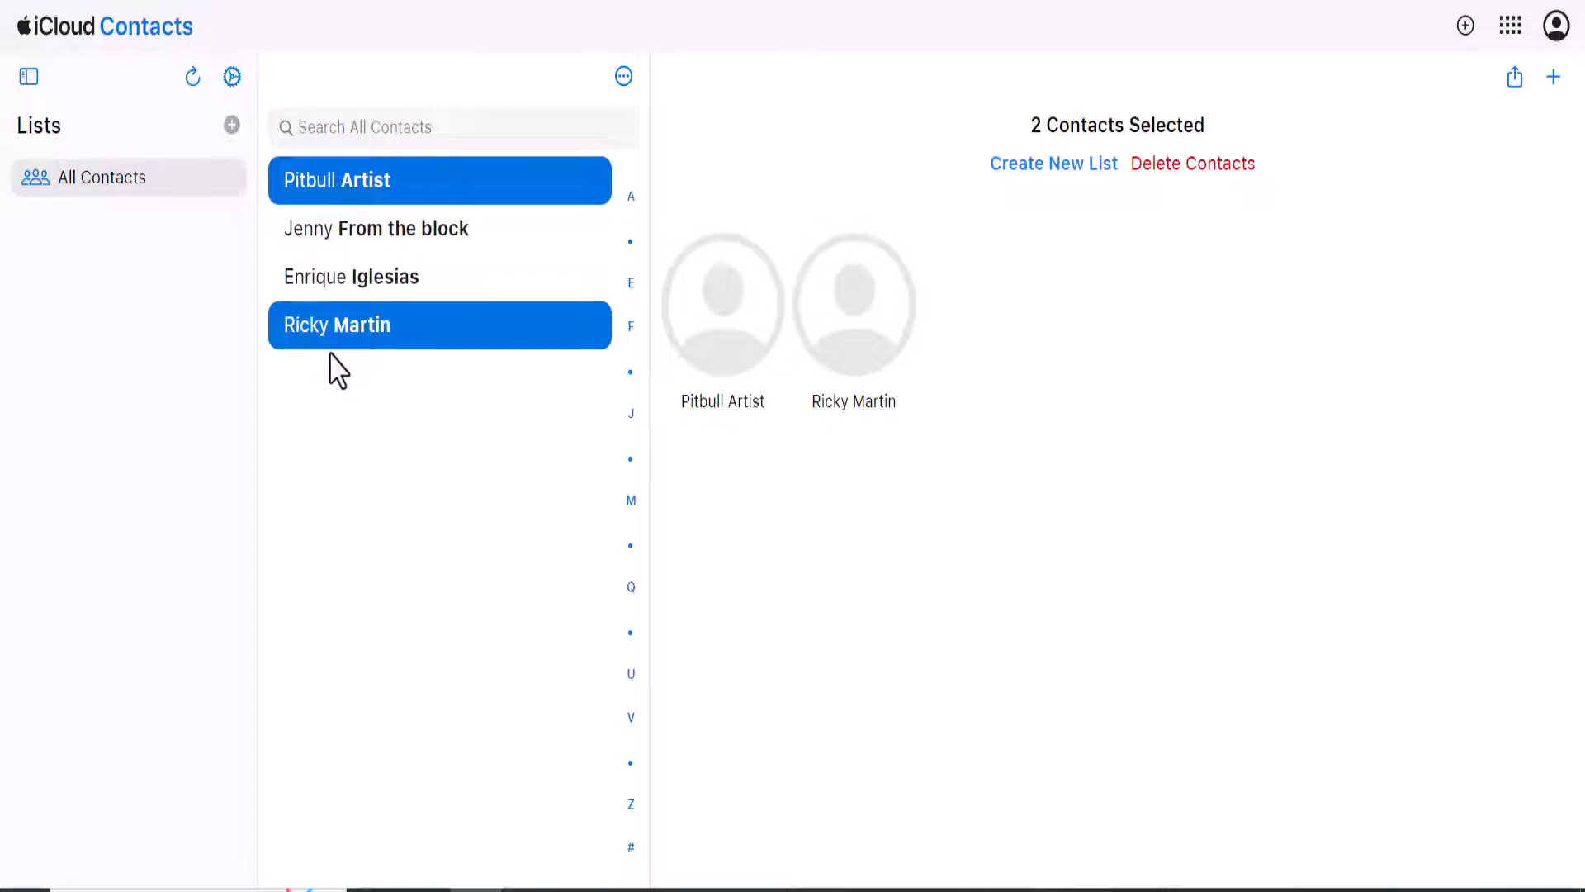
mouse_move(1481, 157)
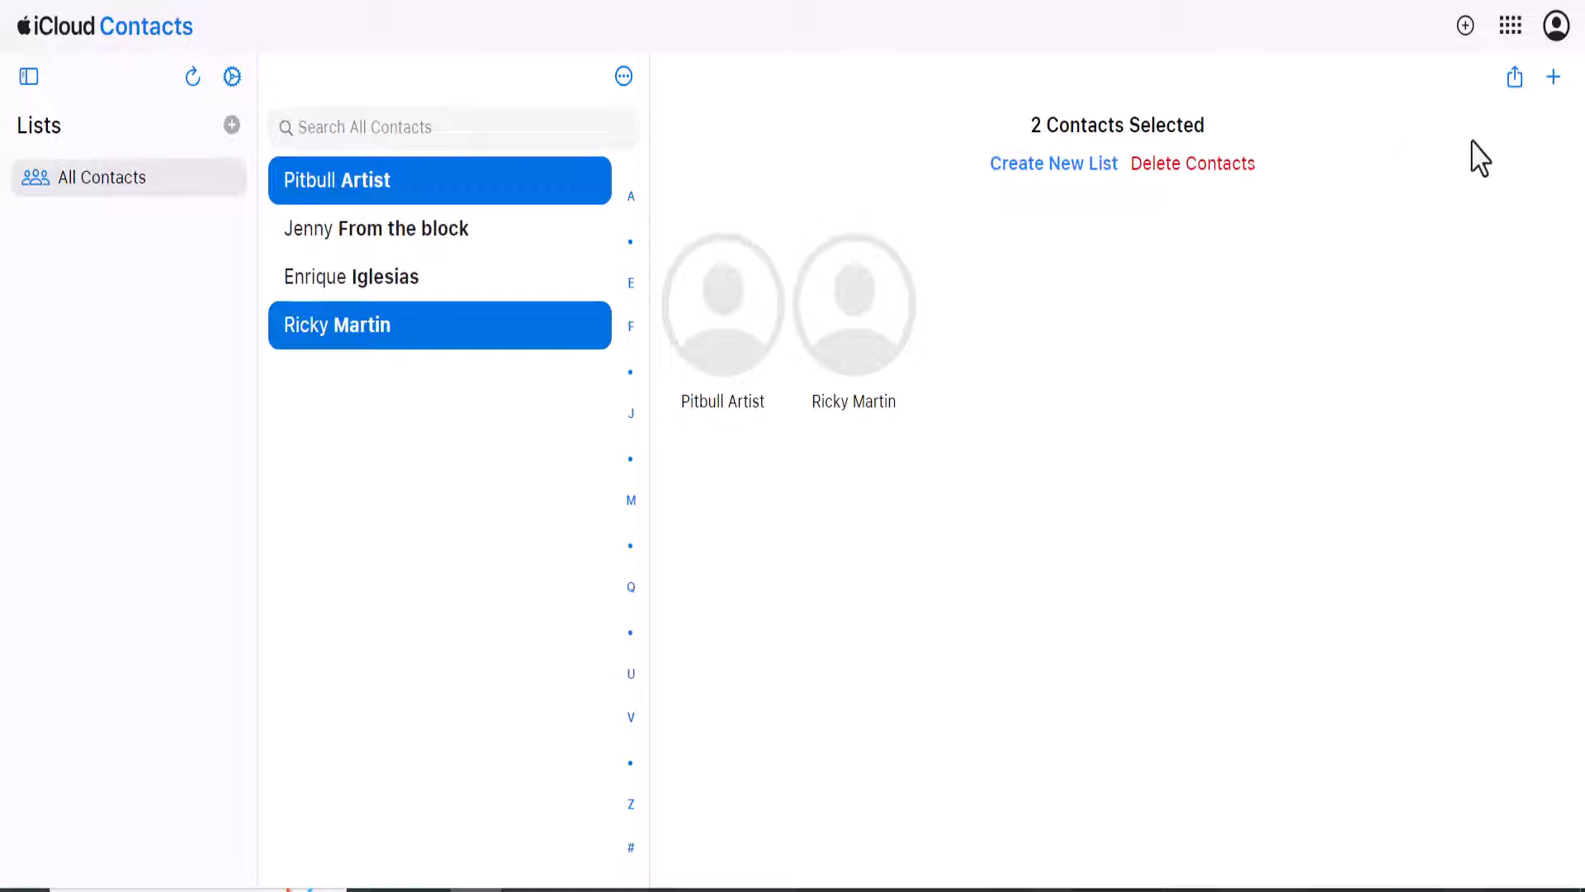
left_click(1514, 76)
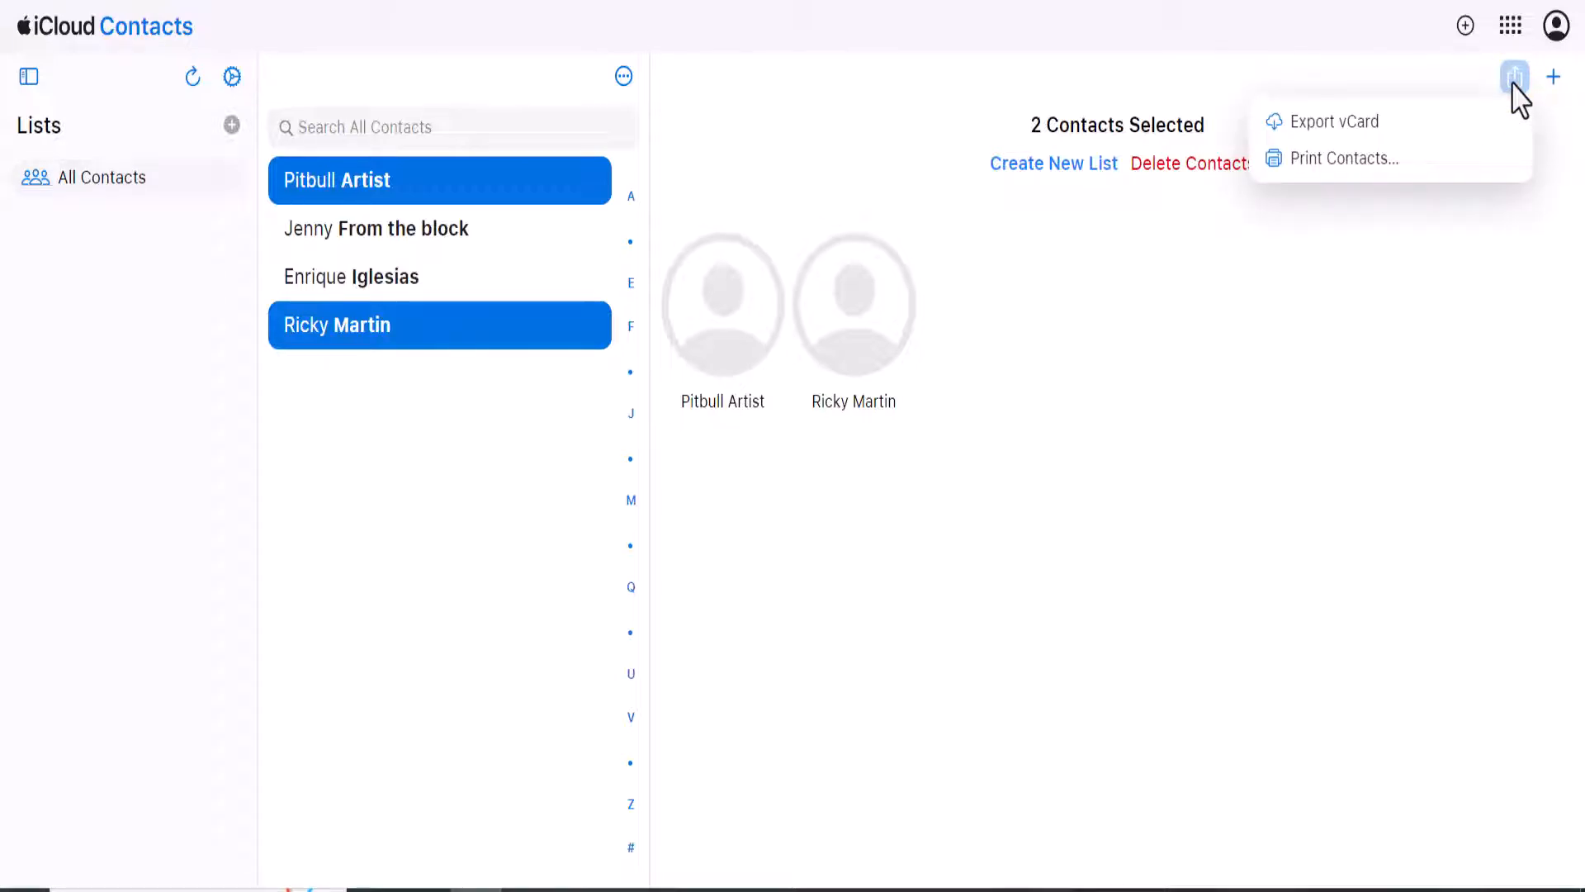
mouse_move(1396, 121)
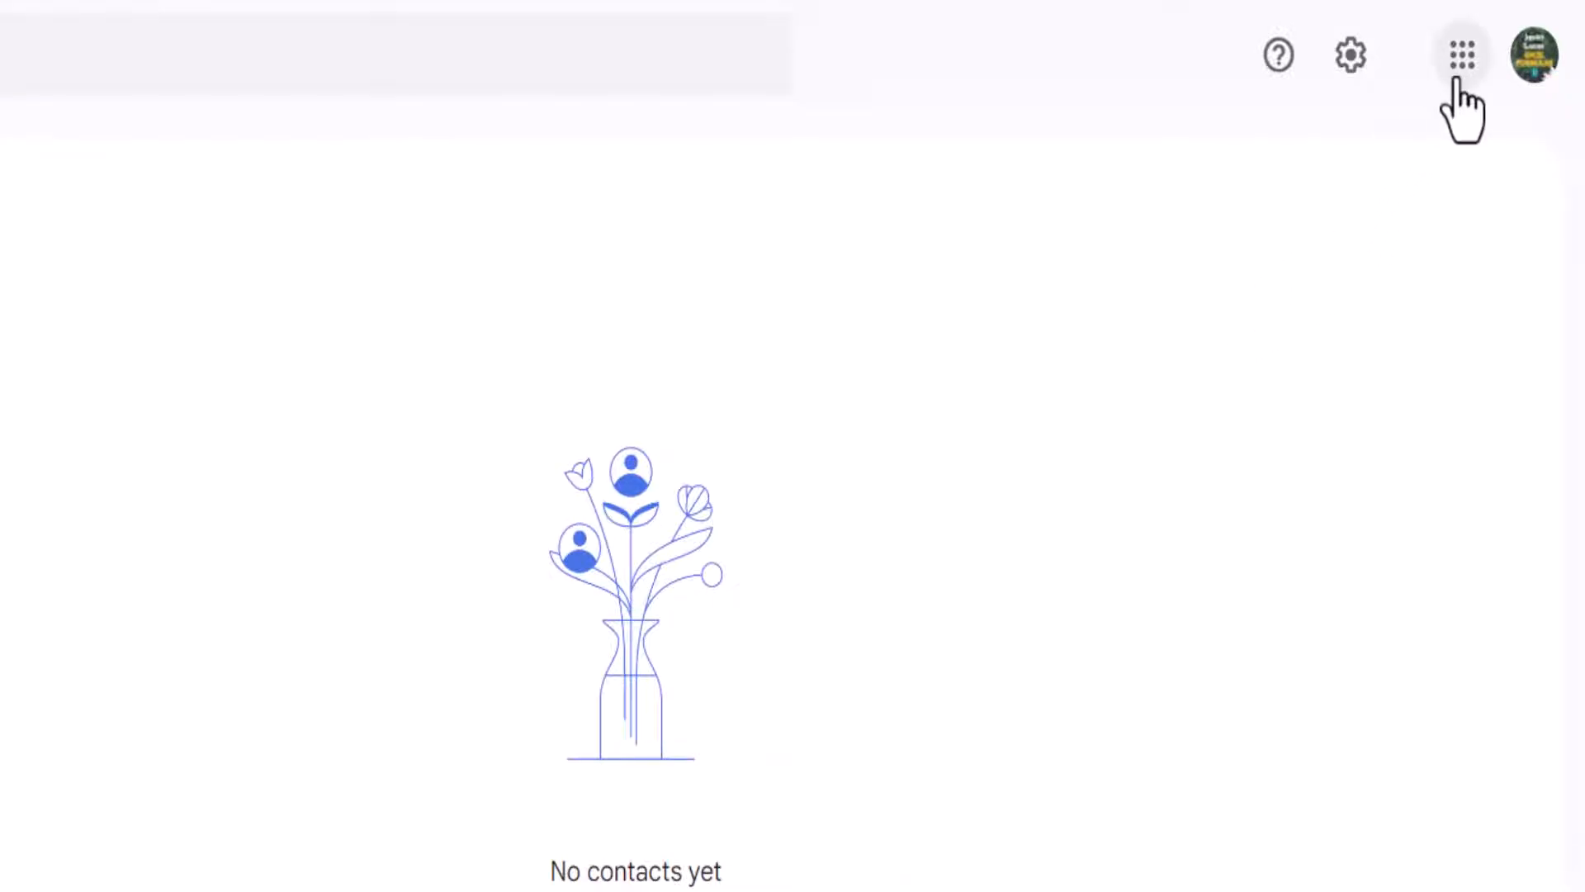
mouse_move(1463, 55)
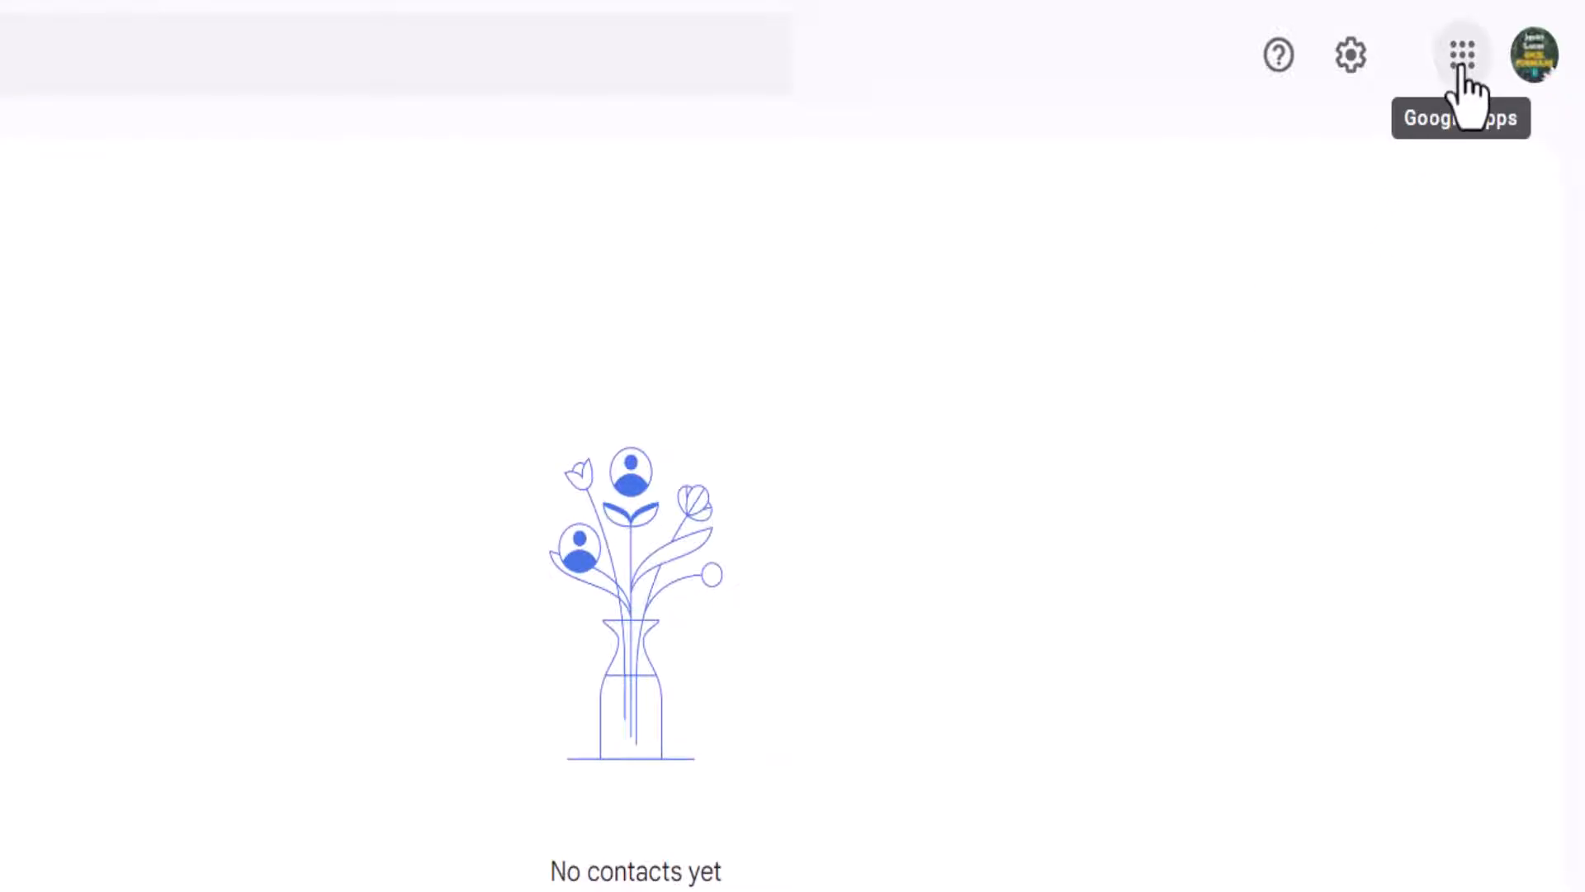
Launch Contacts from the Google apps grid
left_click(1462, 55)
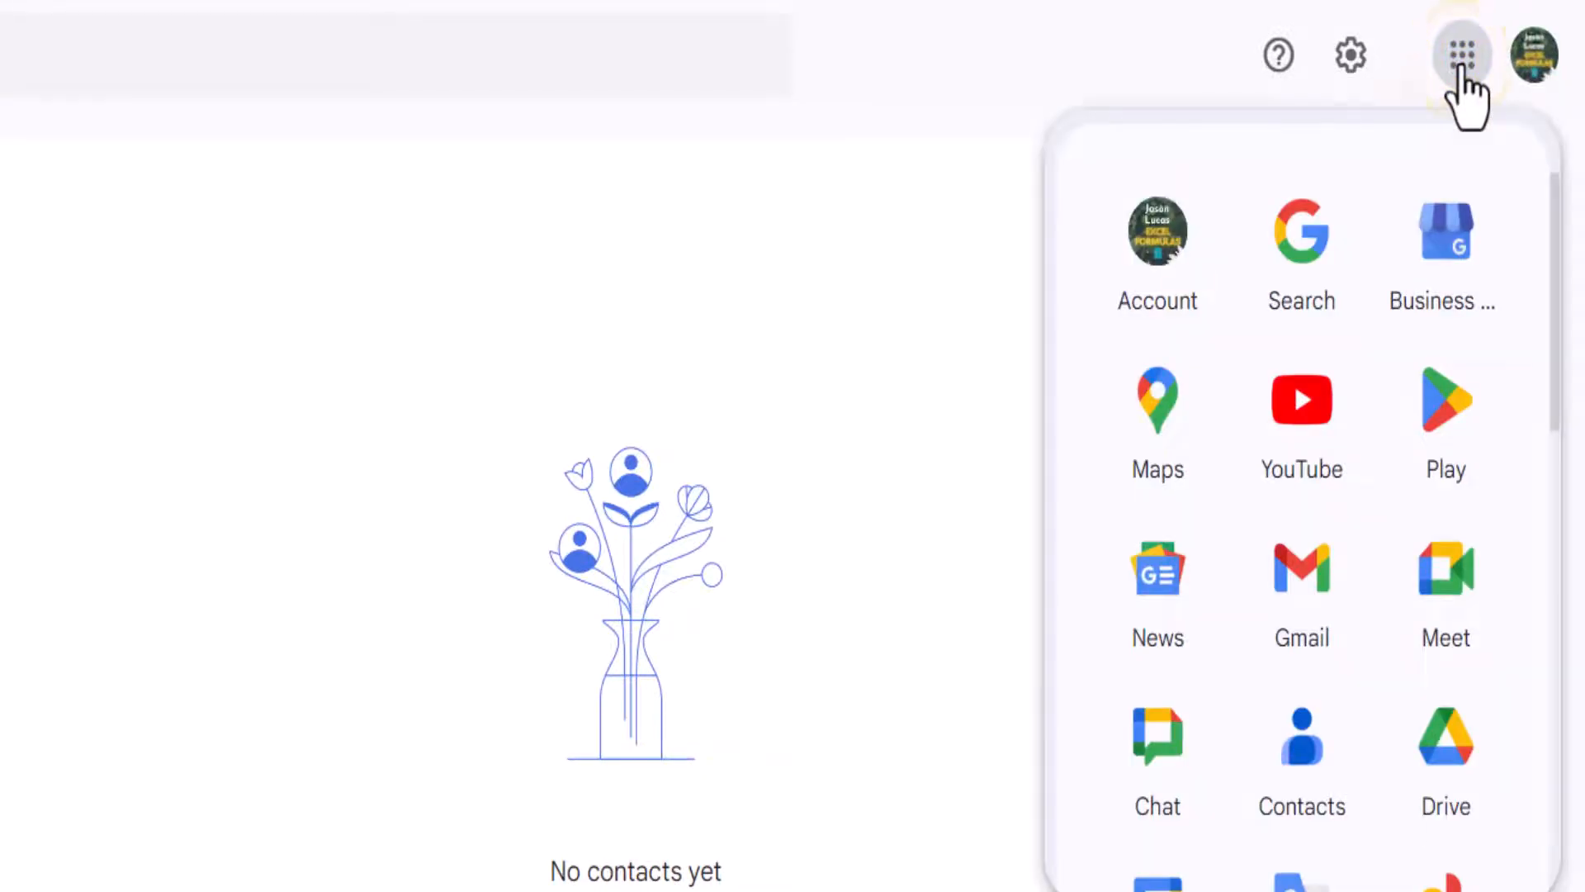
mouse_move(1301, 753)
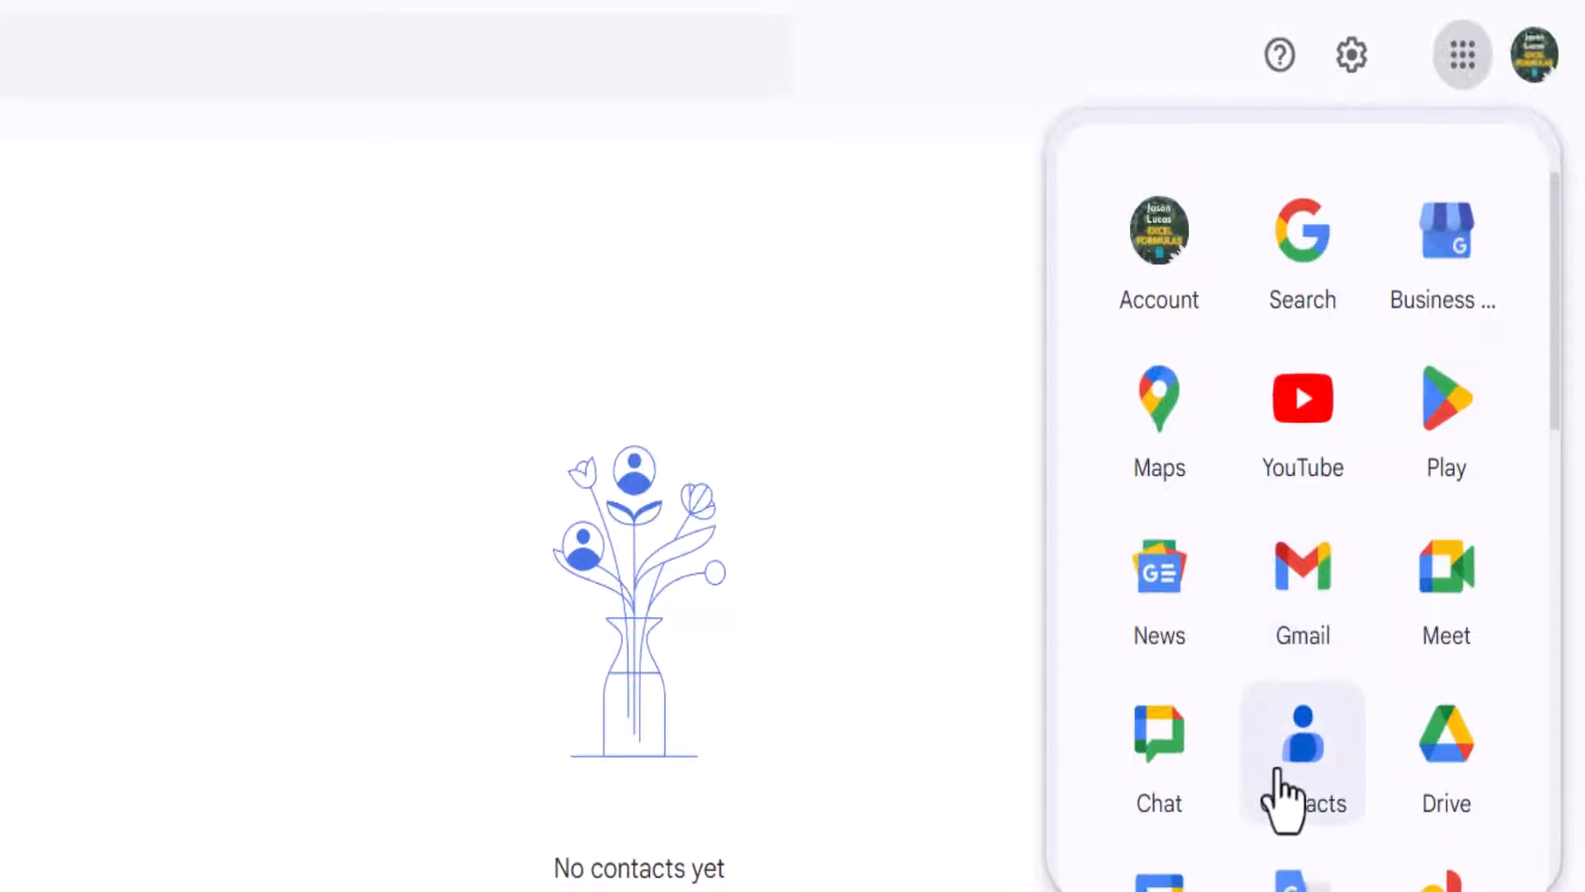
left_click(1302, 753)
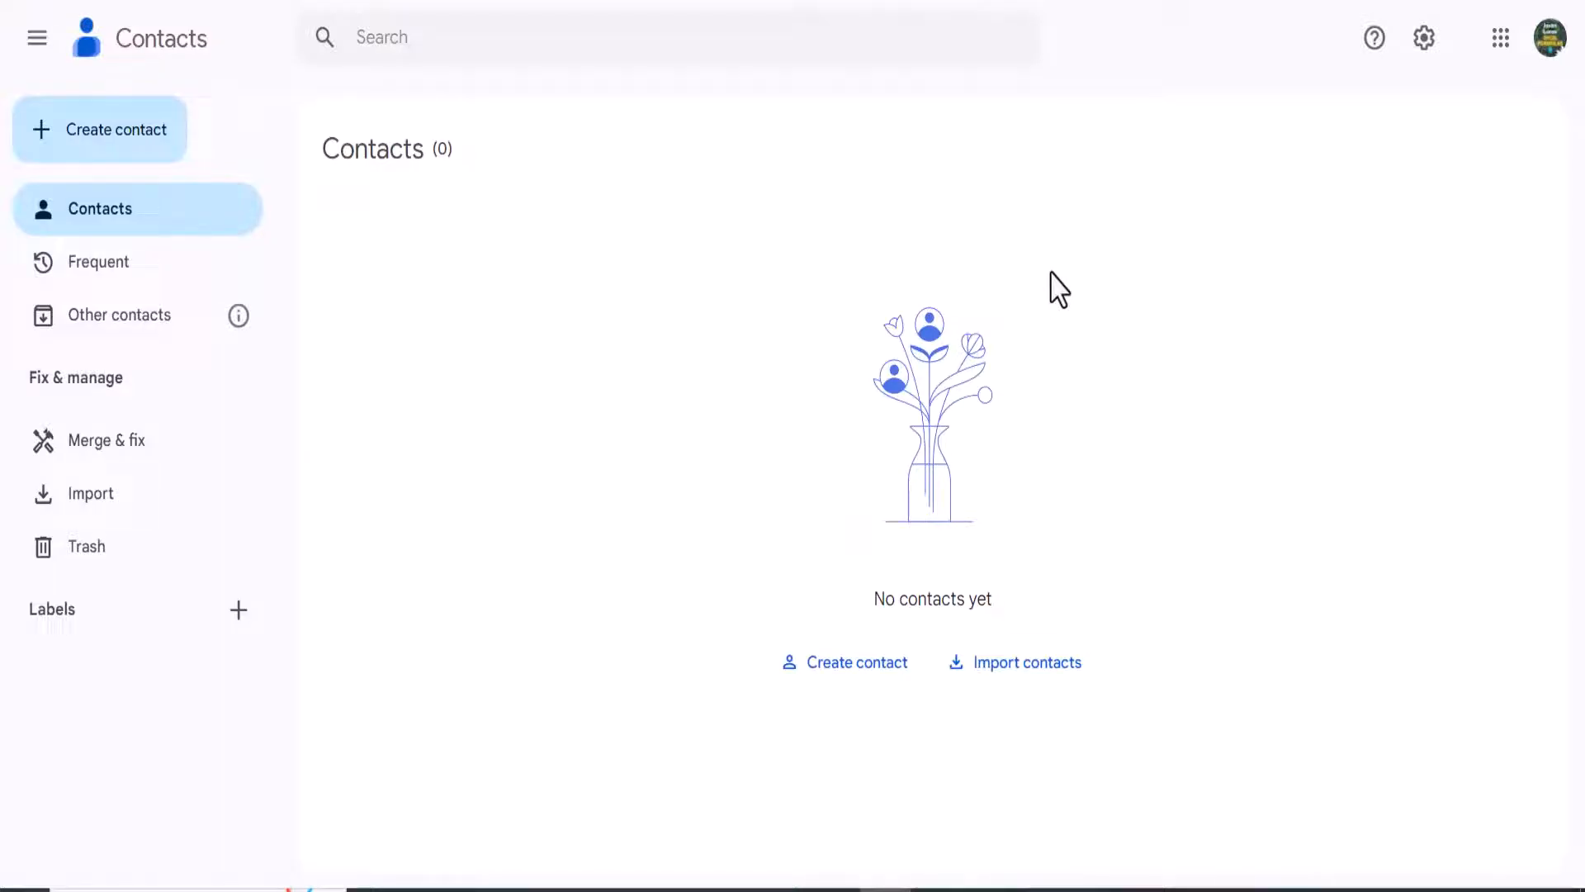
mouse_move(617, 399)
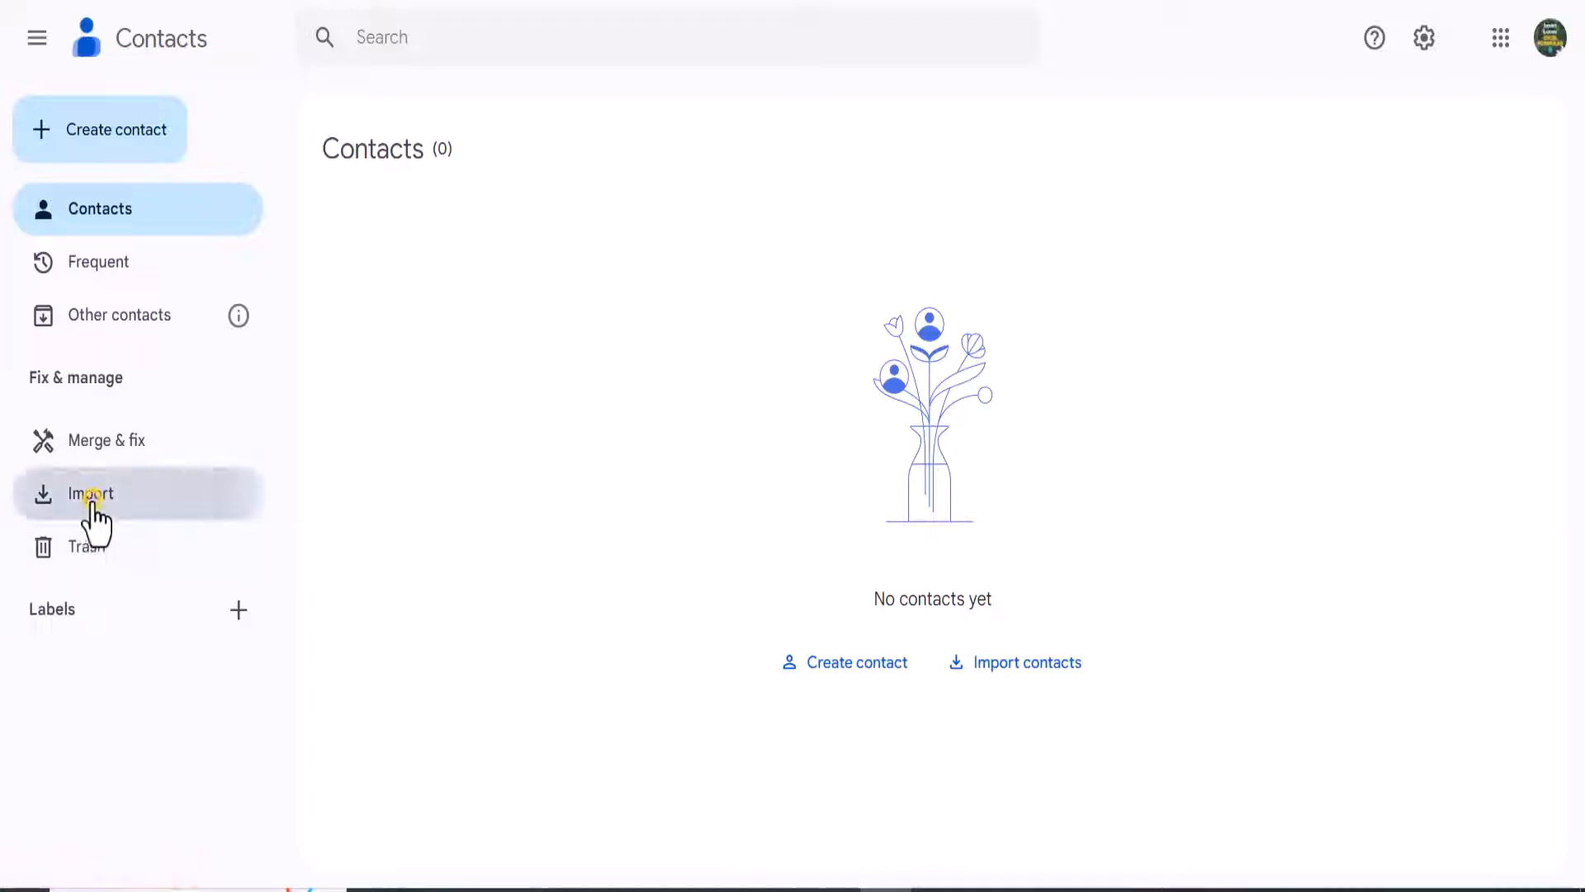
Import the vCard 'Pitbull Artist and 3 others' from Downloads
left_click(89, 493)
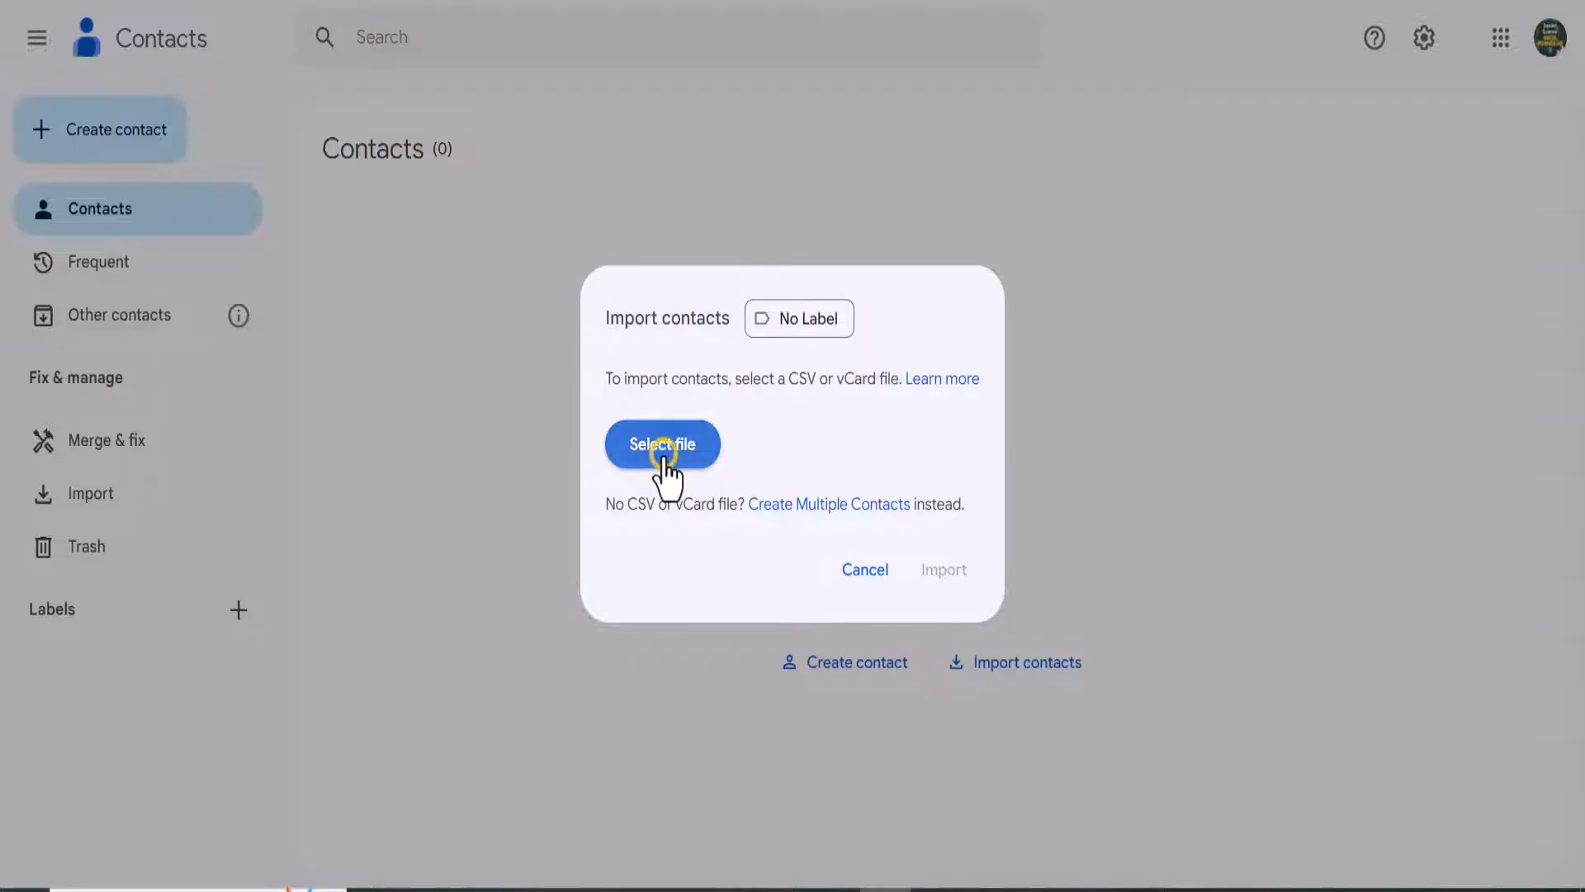
left_click(661, 444)
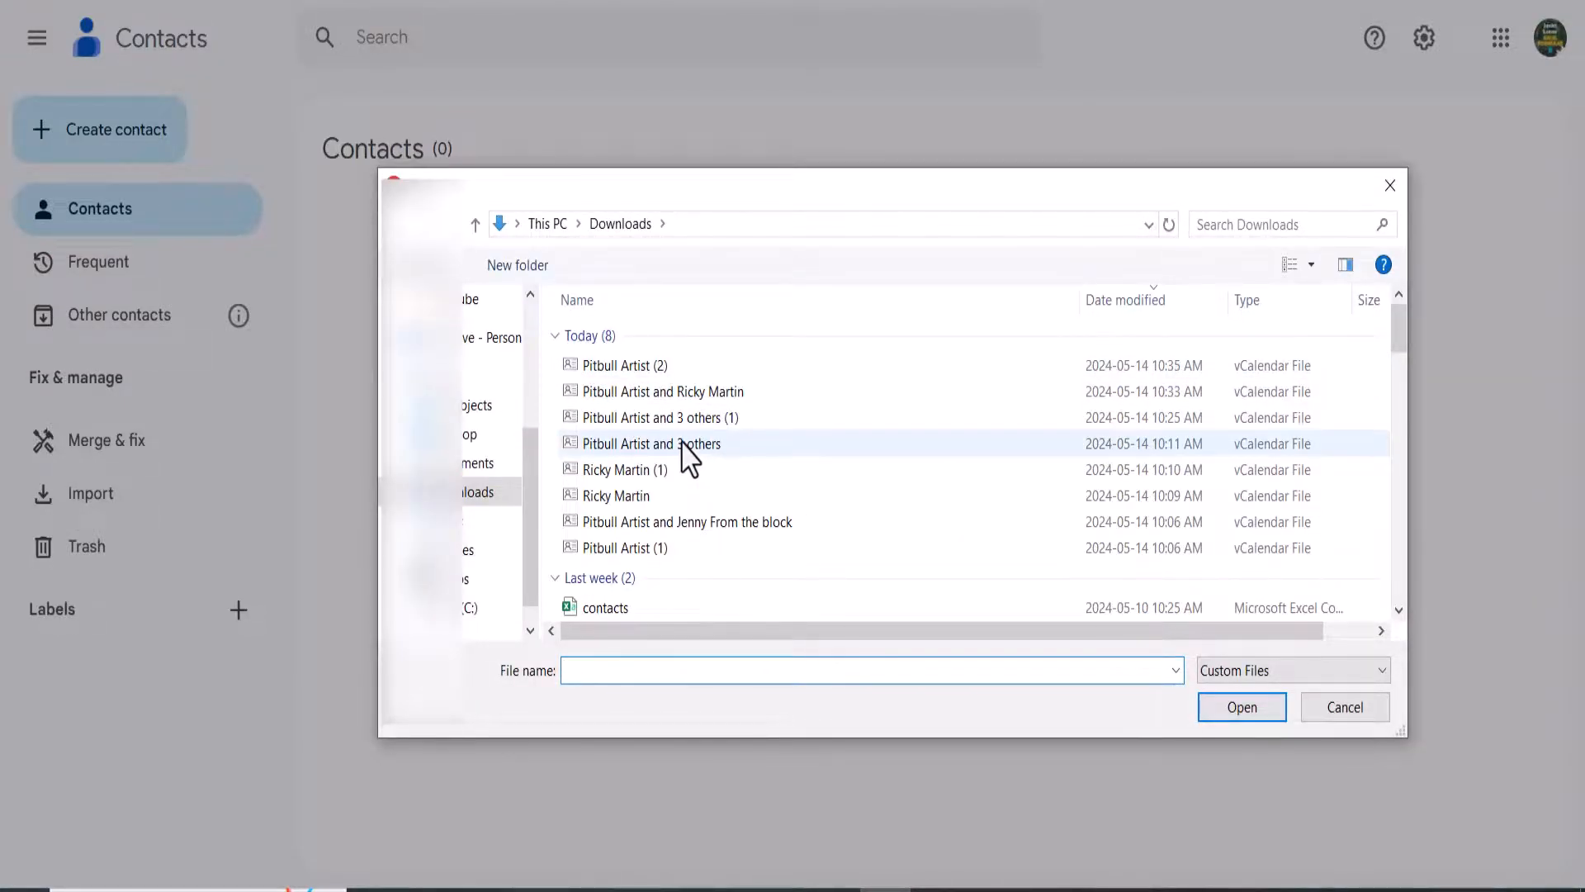
mouse_move(662, 456)
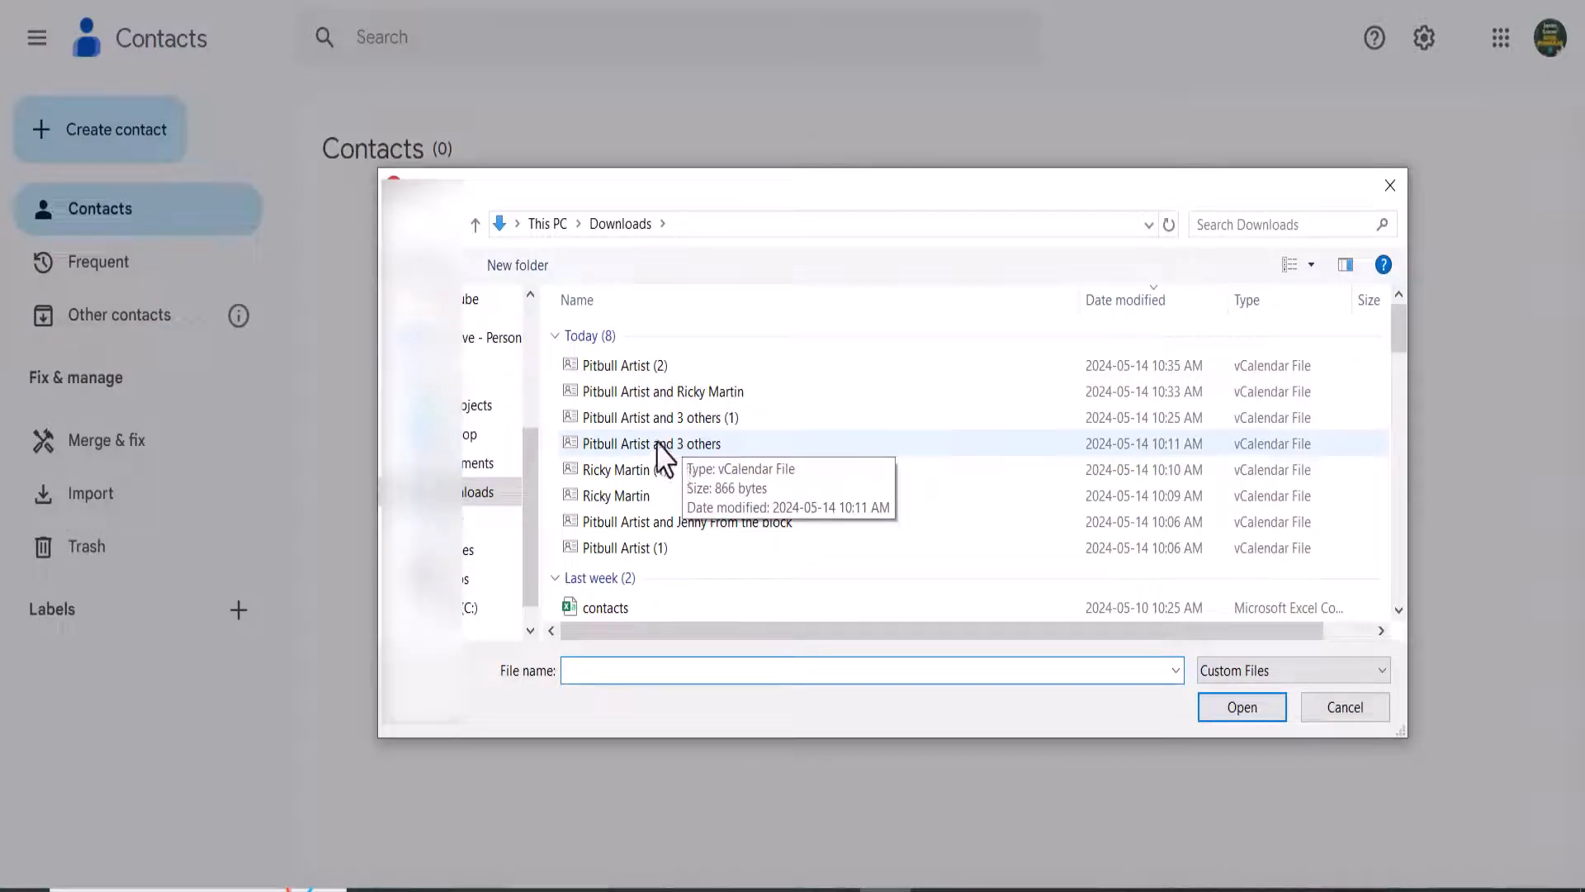
left_click(653, 443)
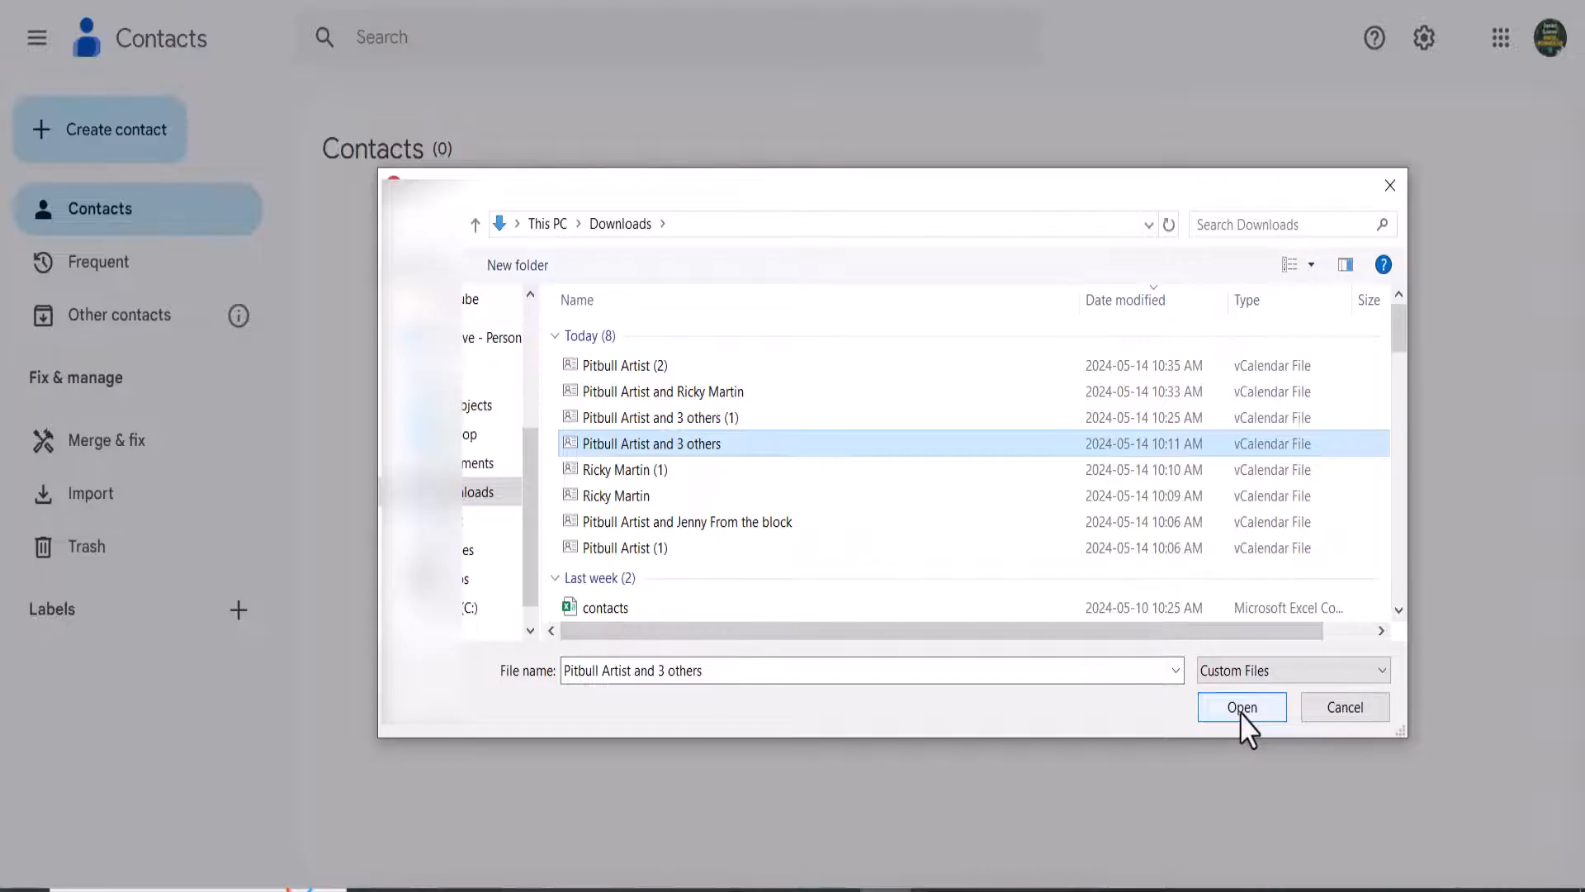
left_click(1242, 706)
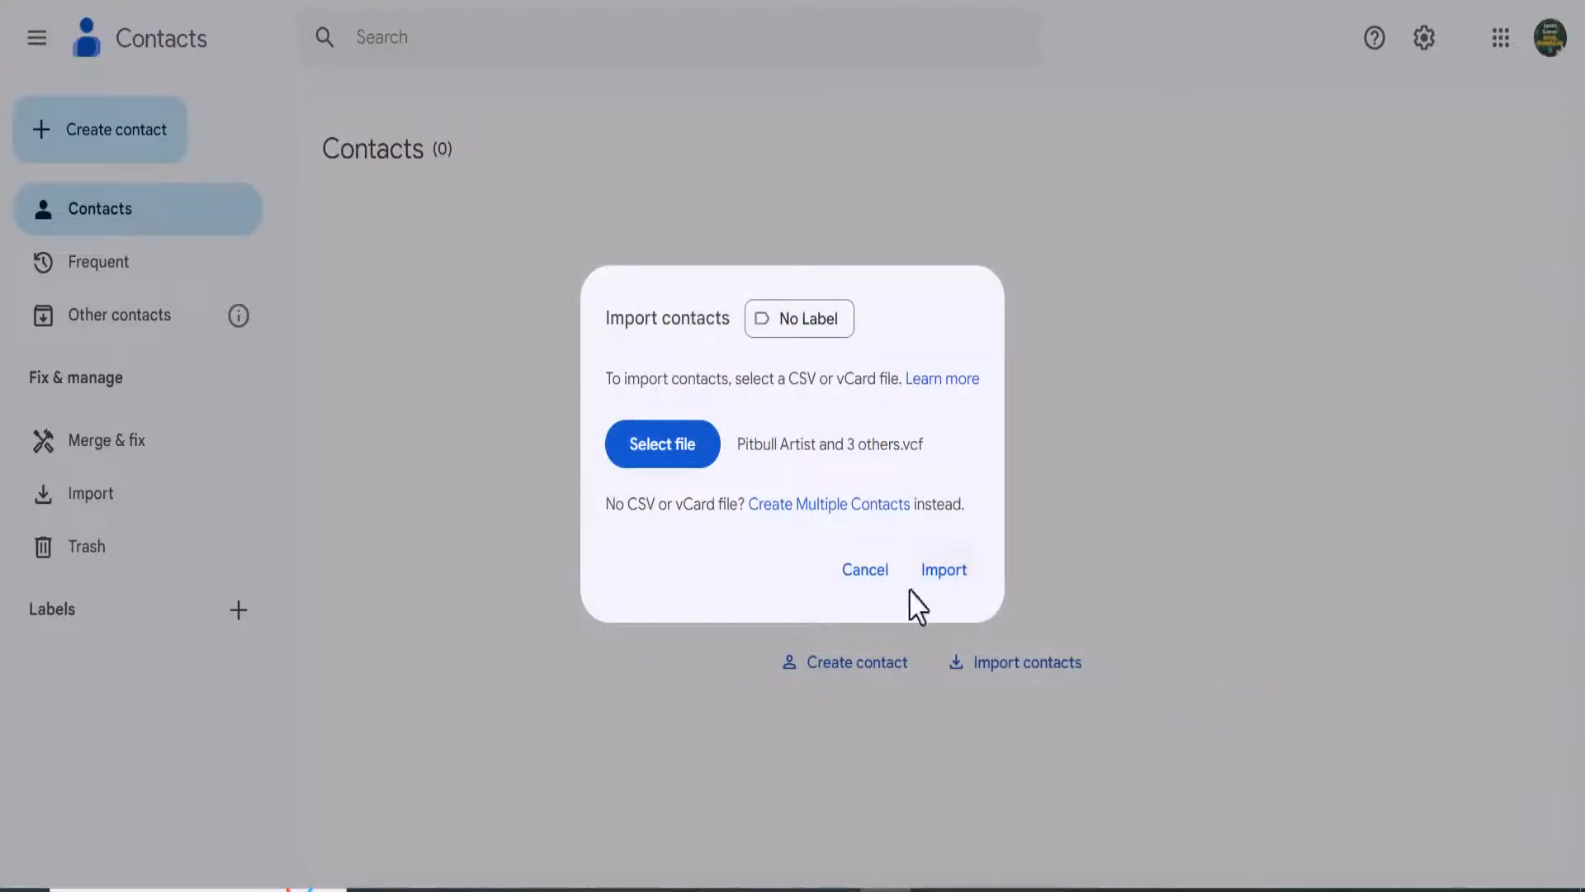
left_click(942, 568)
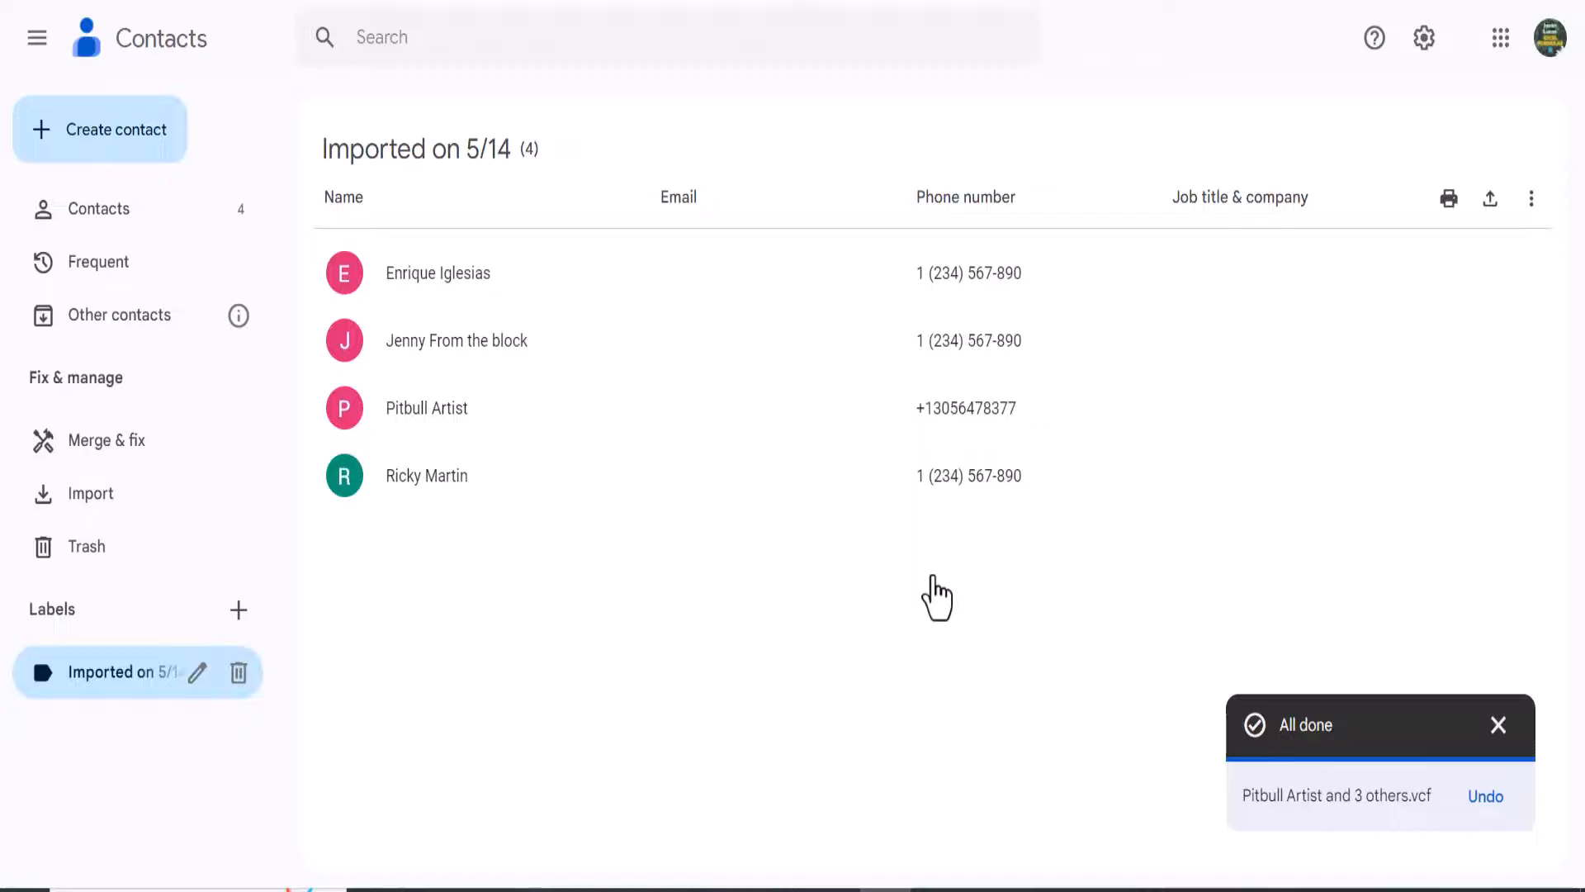
mouse_move(942, 580)
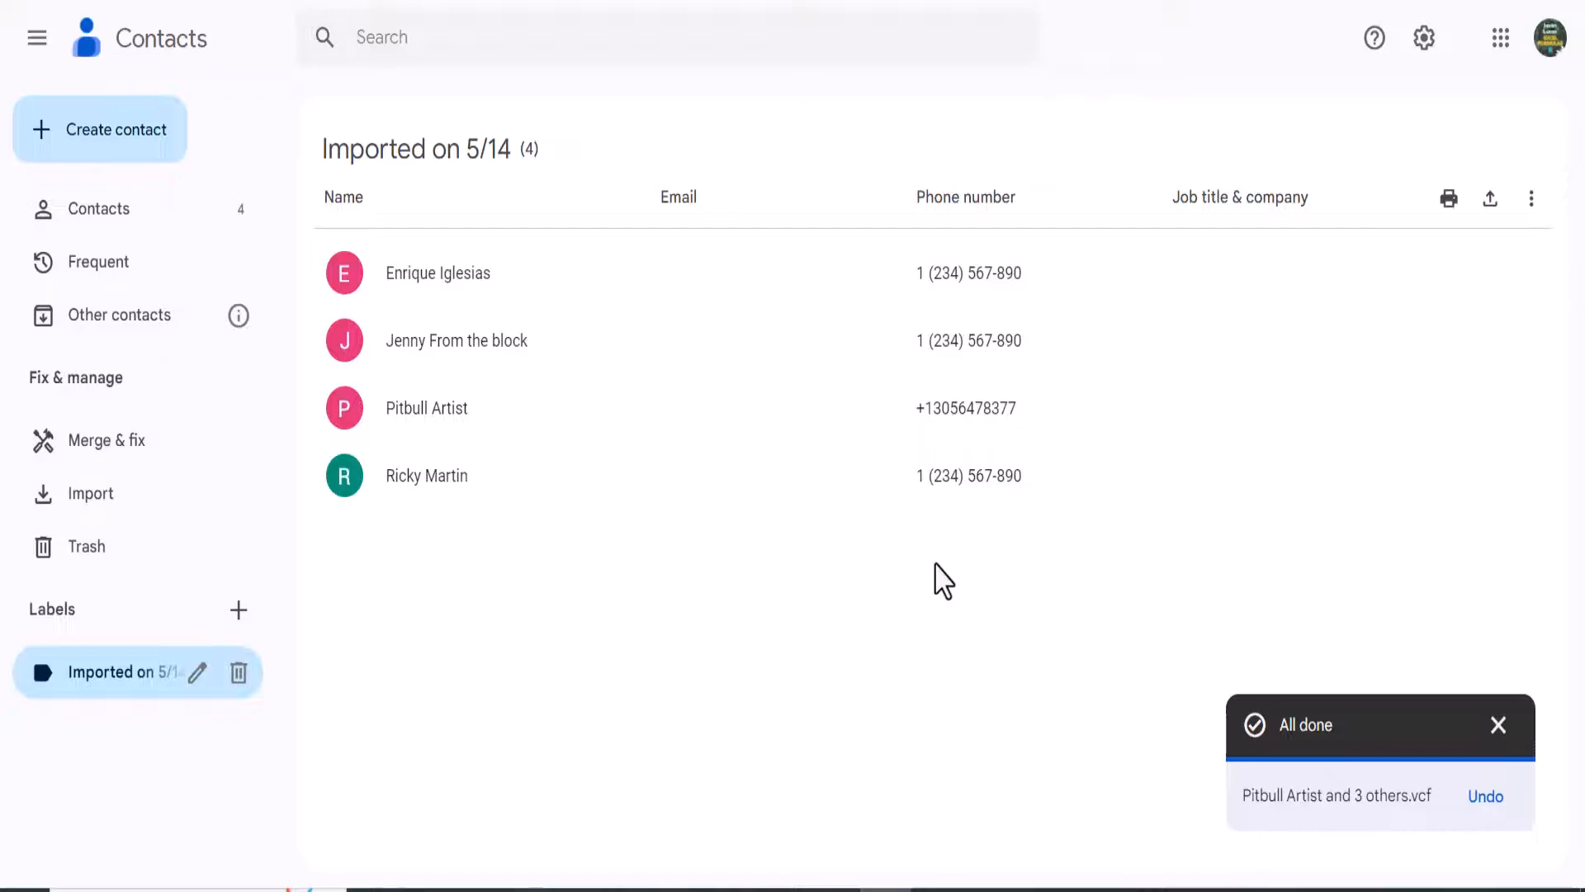
mouse_move(799, 364)
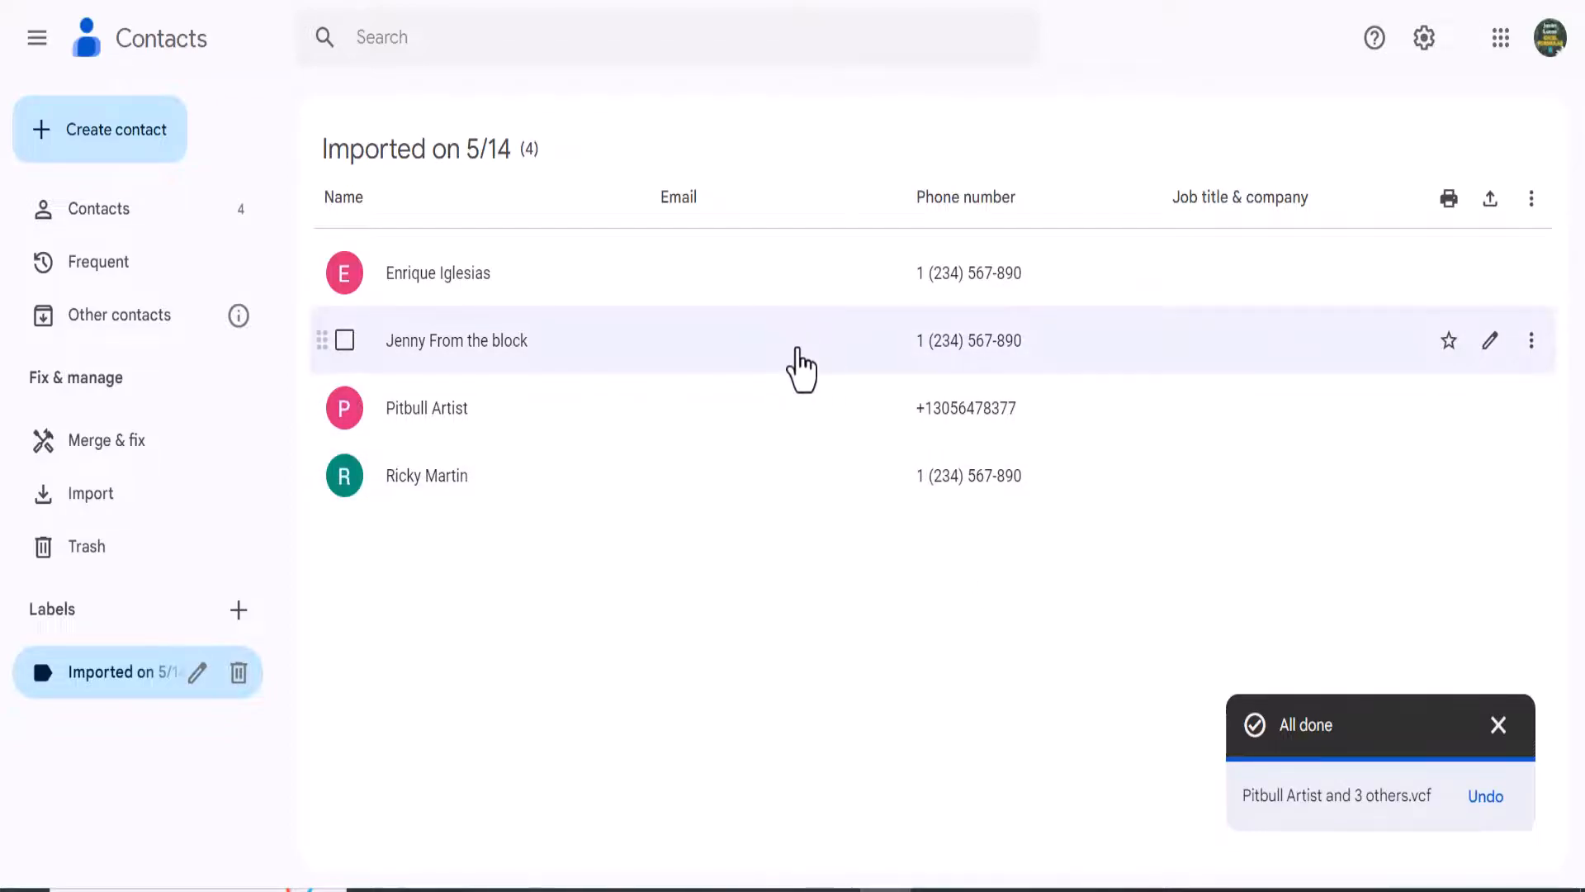
mouse_move(345, 273)
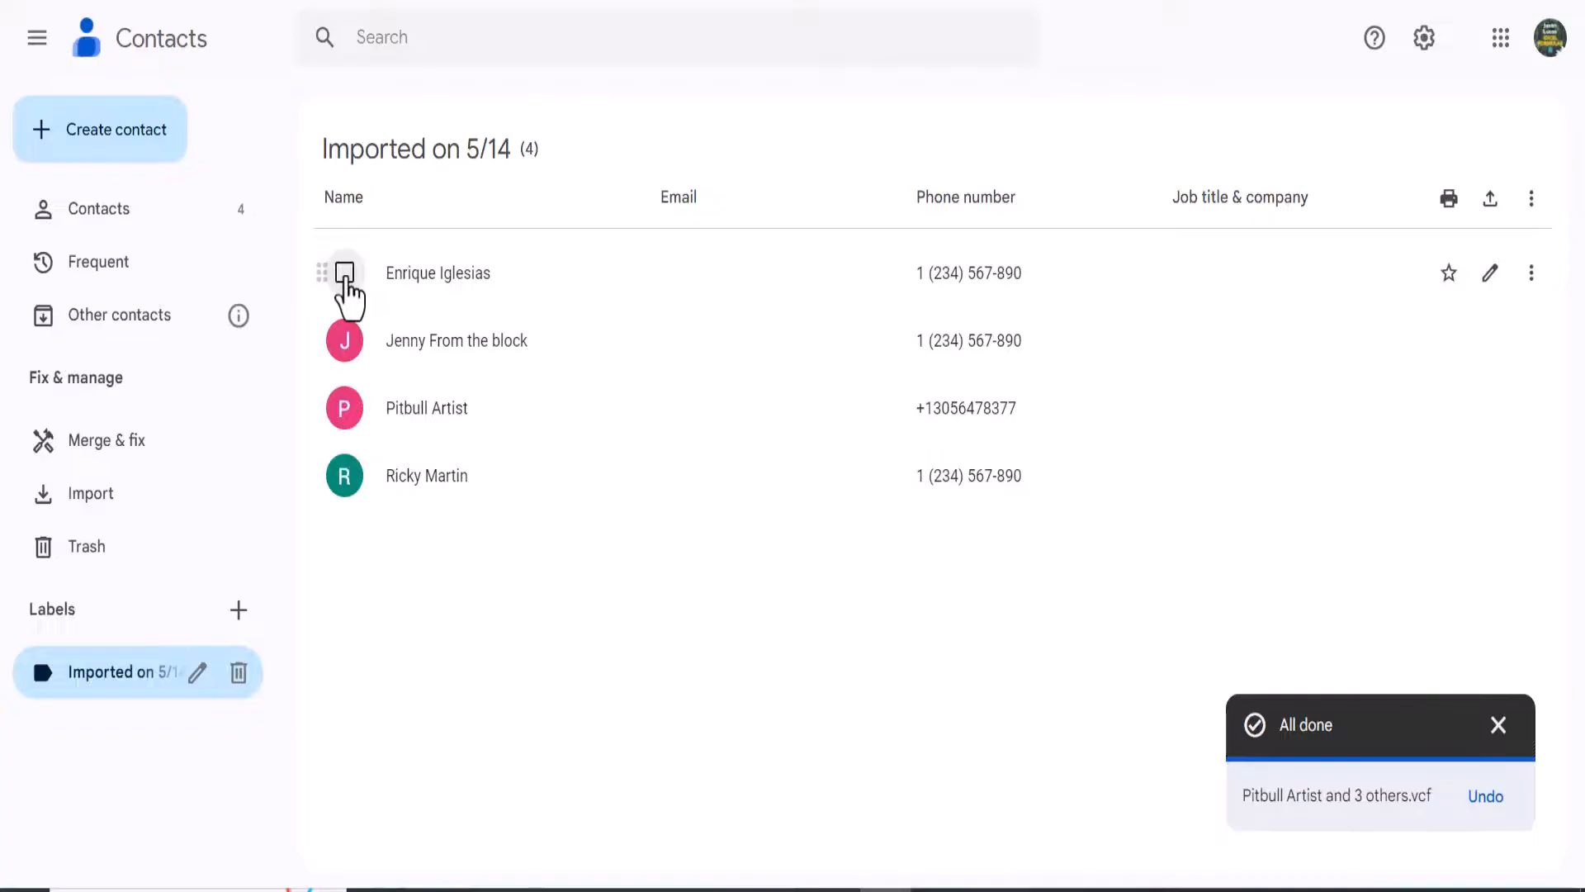
Tick Enrique Iglesias, then choose All from the selection dropdown
left_click(345, 274)
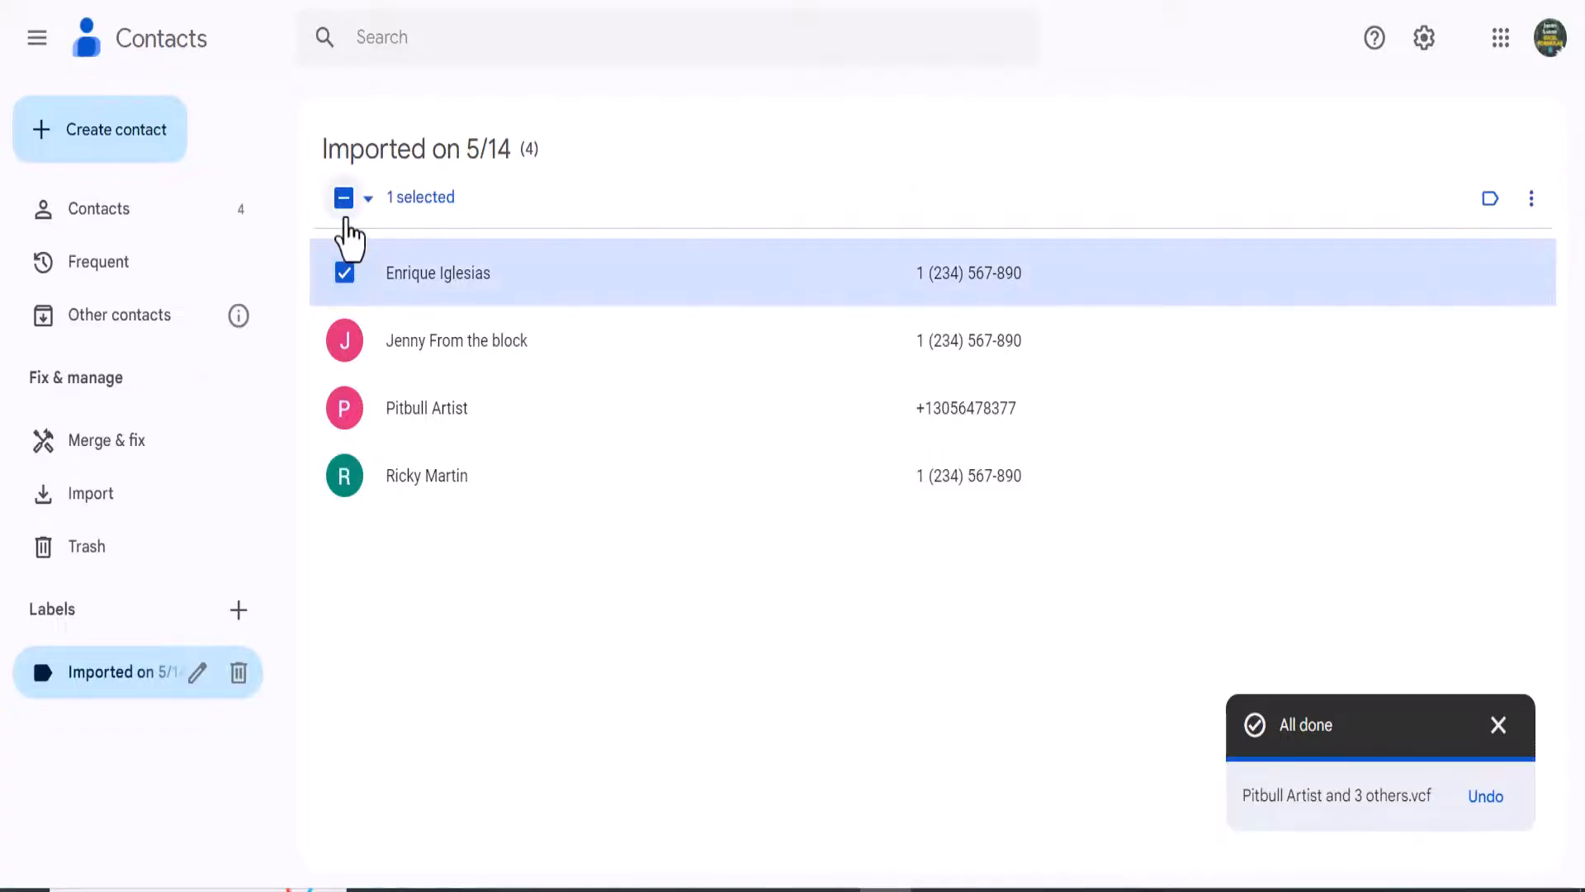
left_click(368, 198)
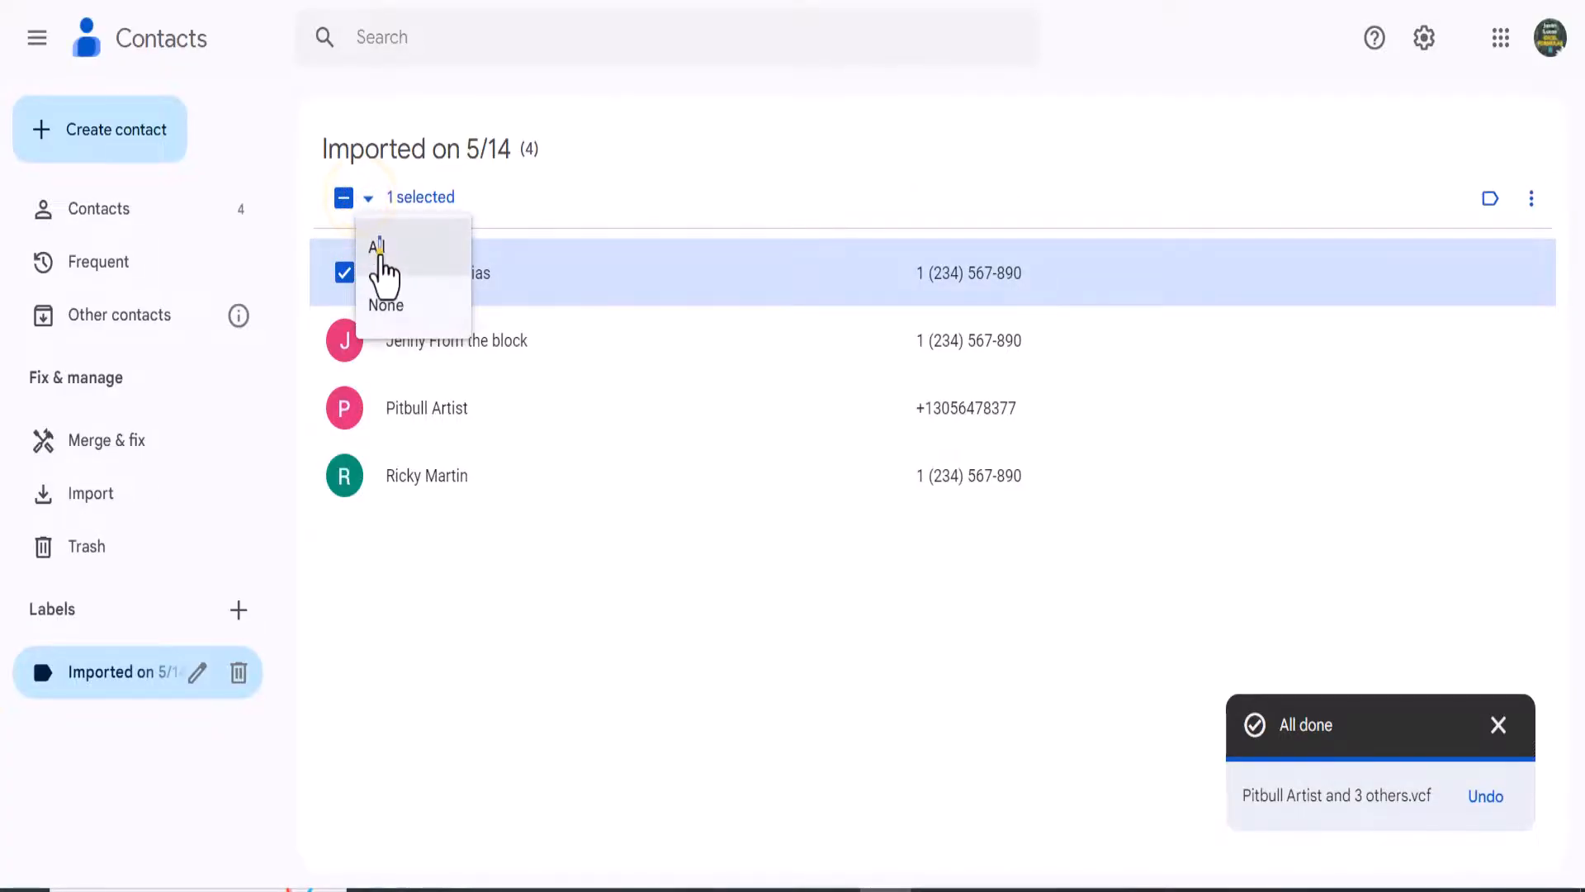
left_click(378, 246)
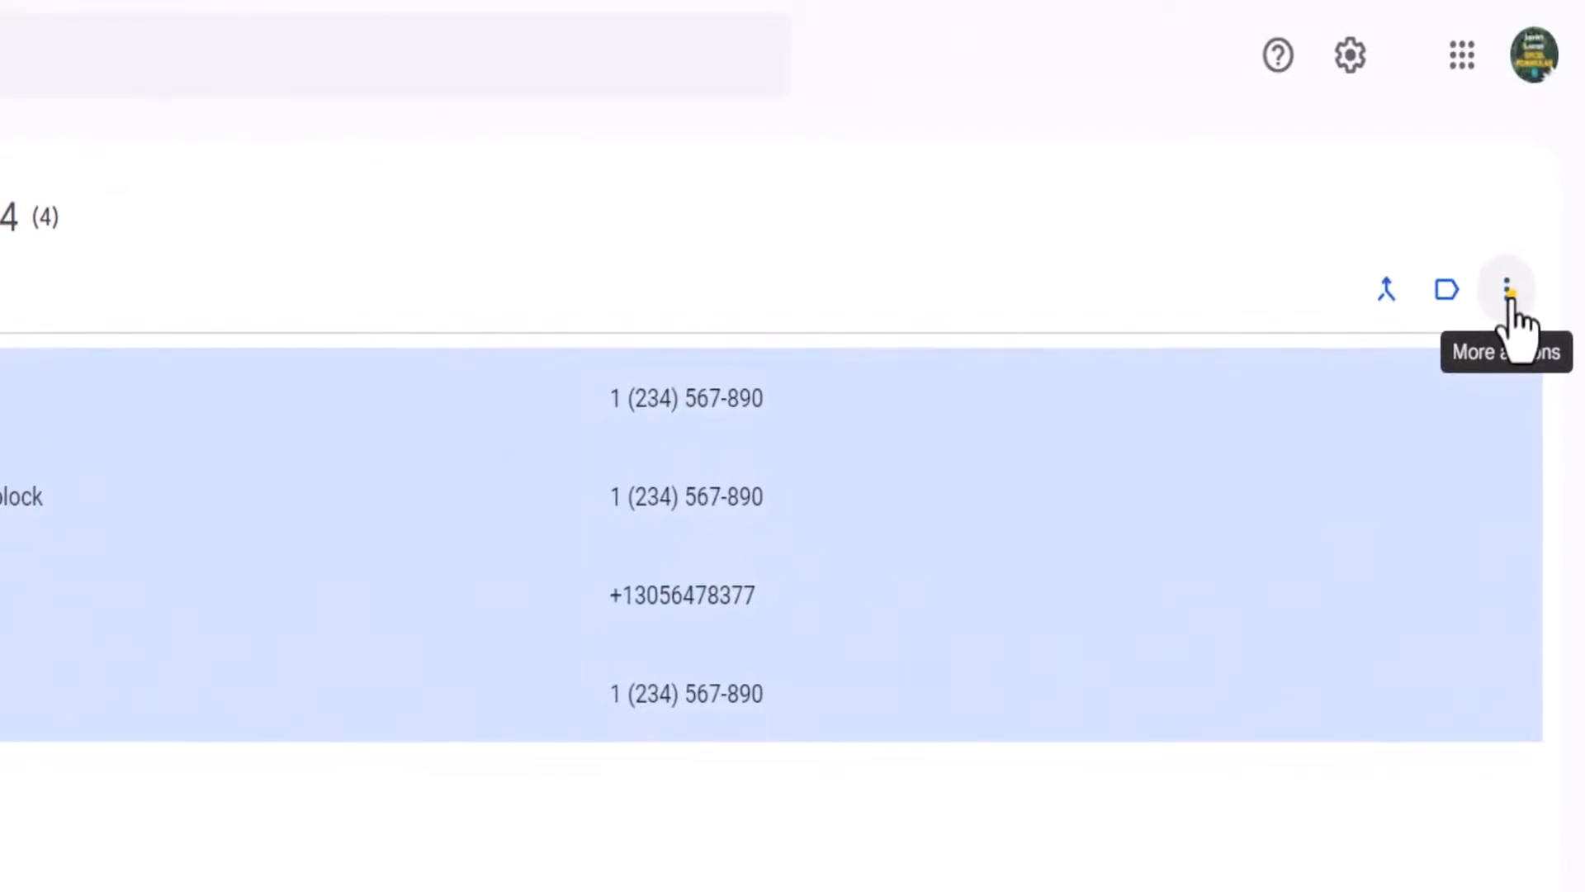
Export the selected contacts in Outlook CSV format
left_click(1508, 290)
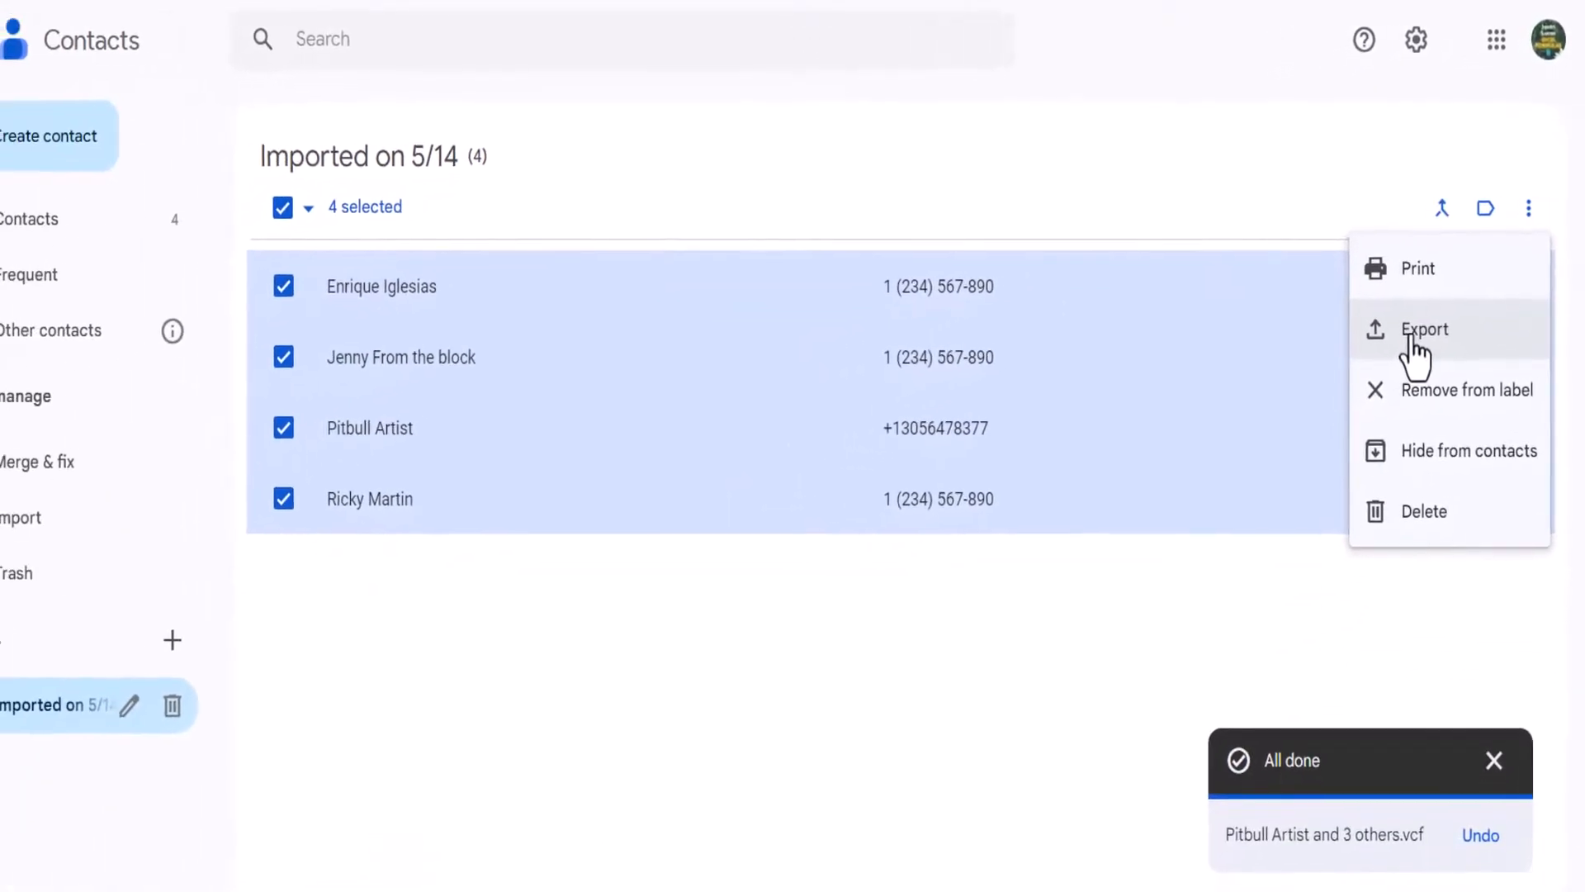
left_click(1424, 329)
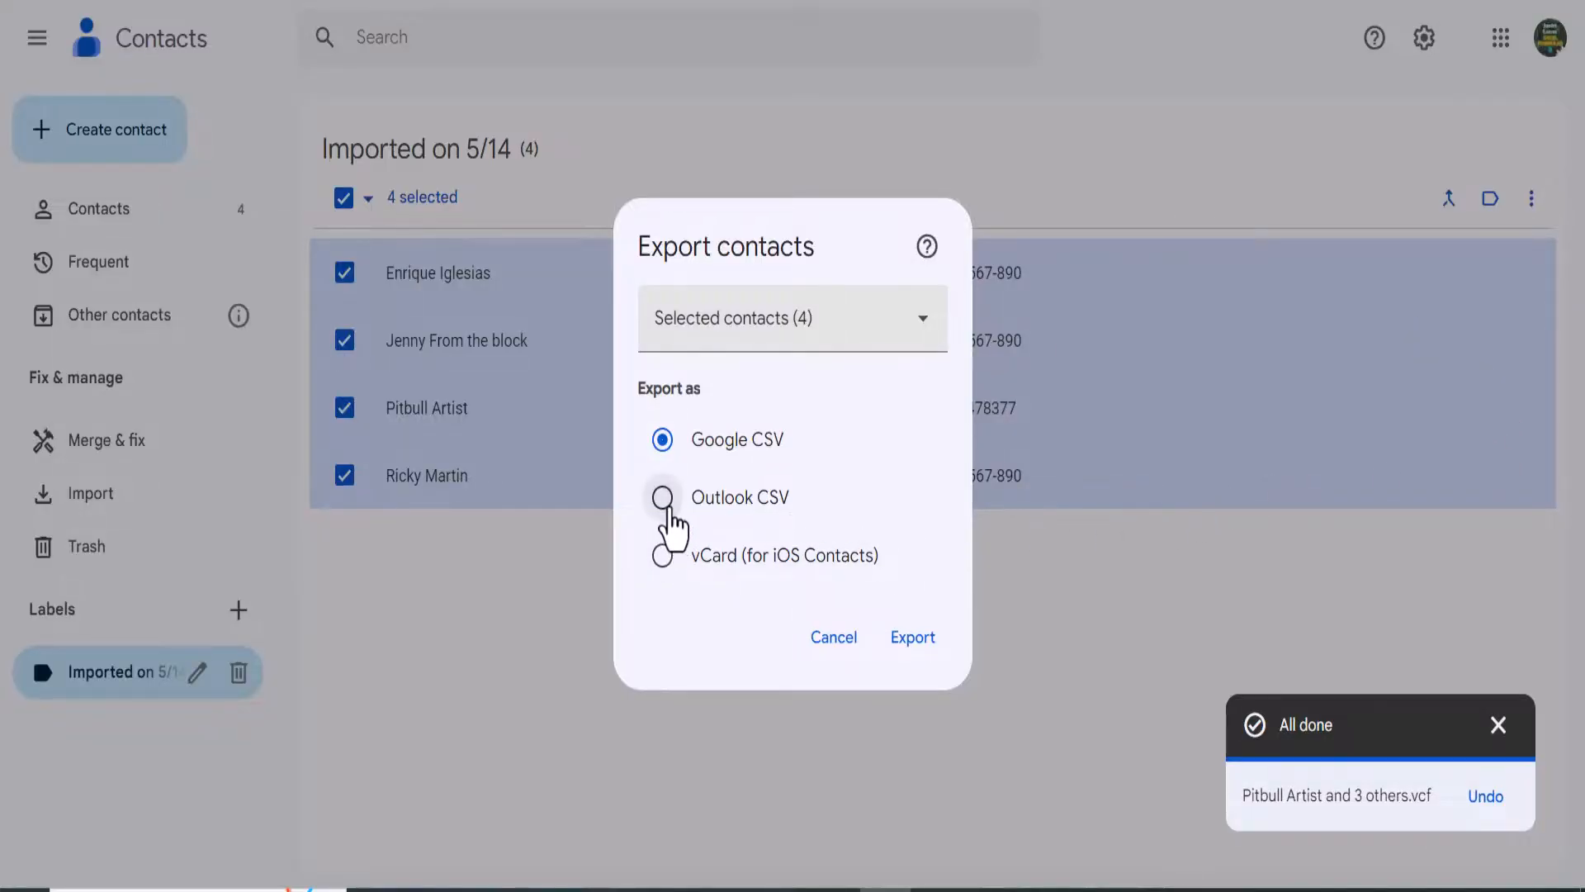
left_click(663, 496)
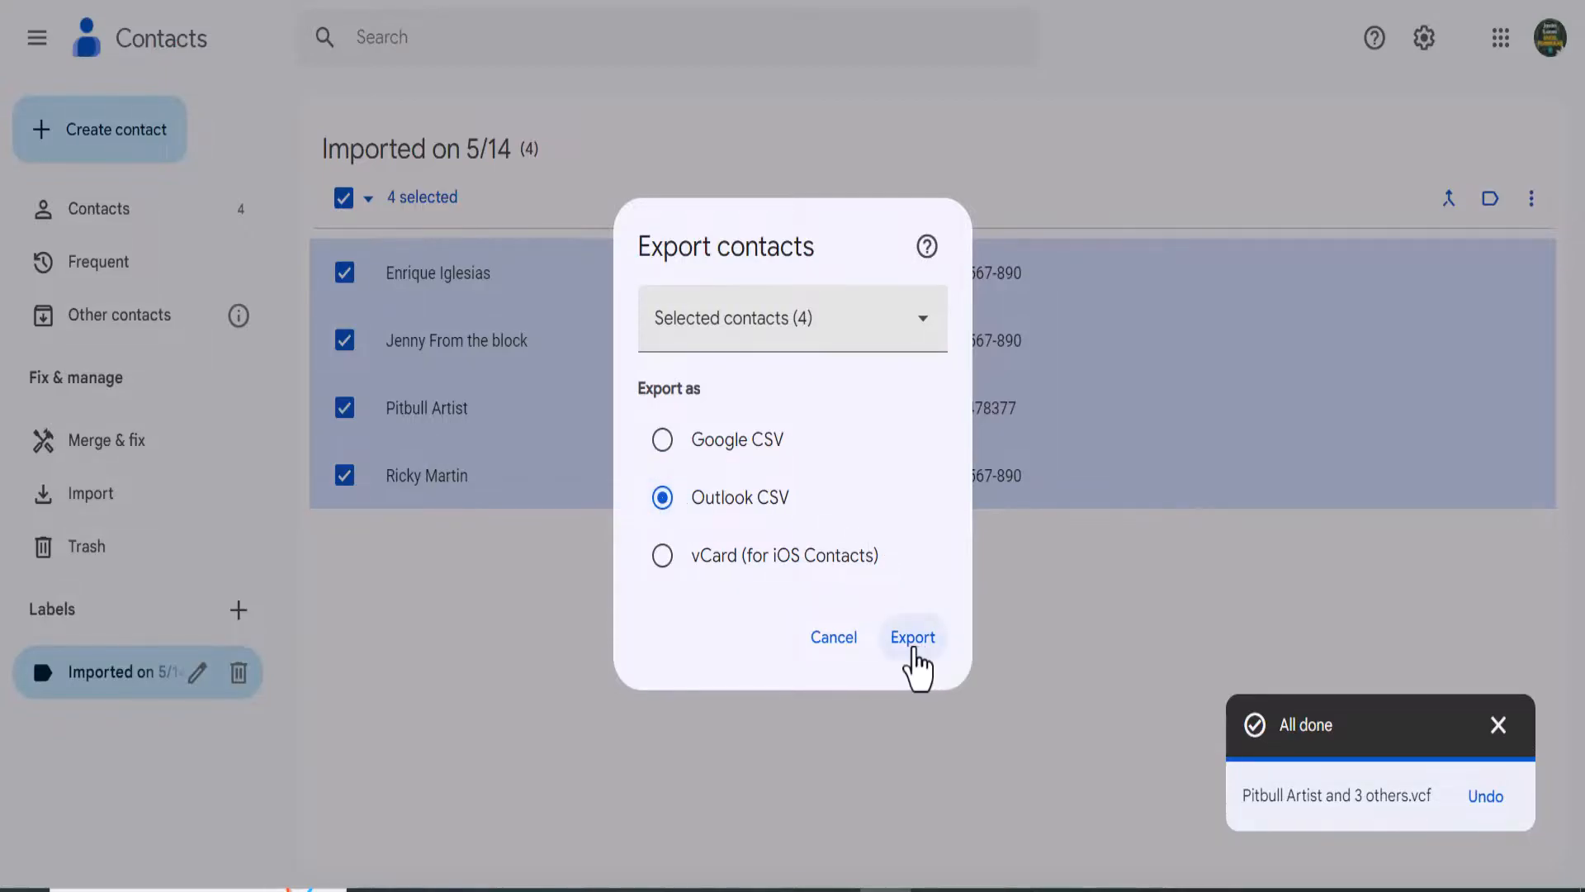
left_click(911, 637)
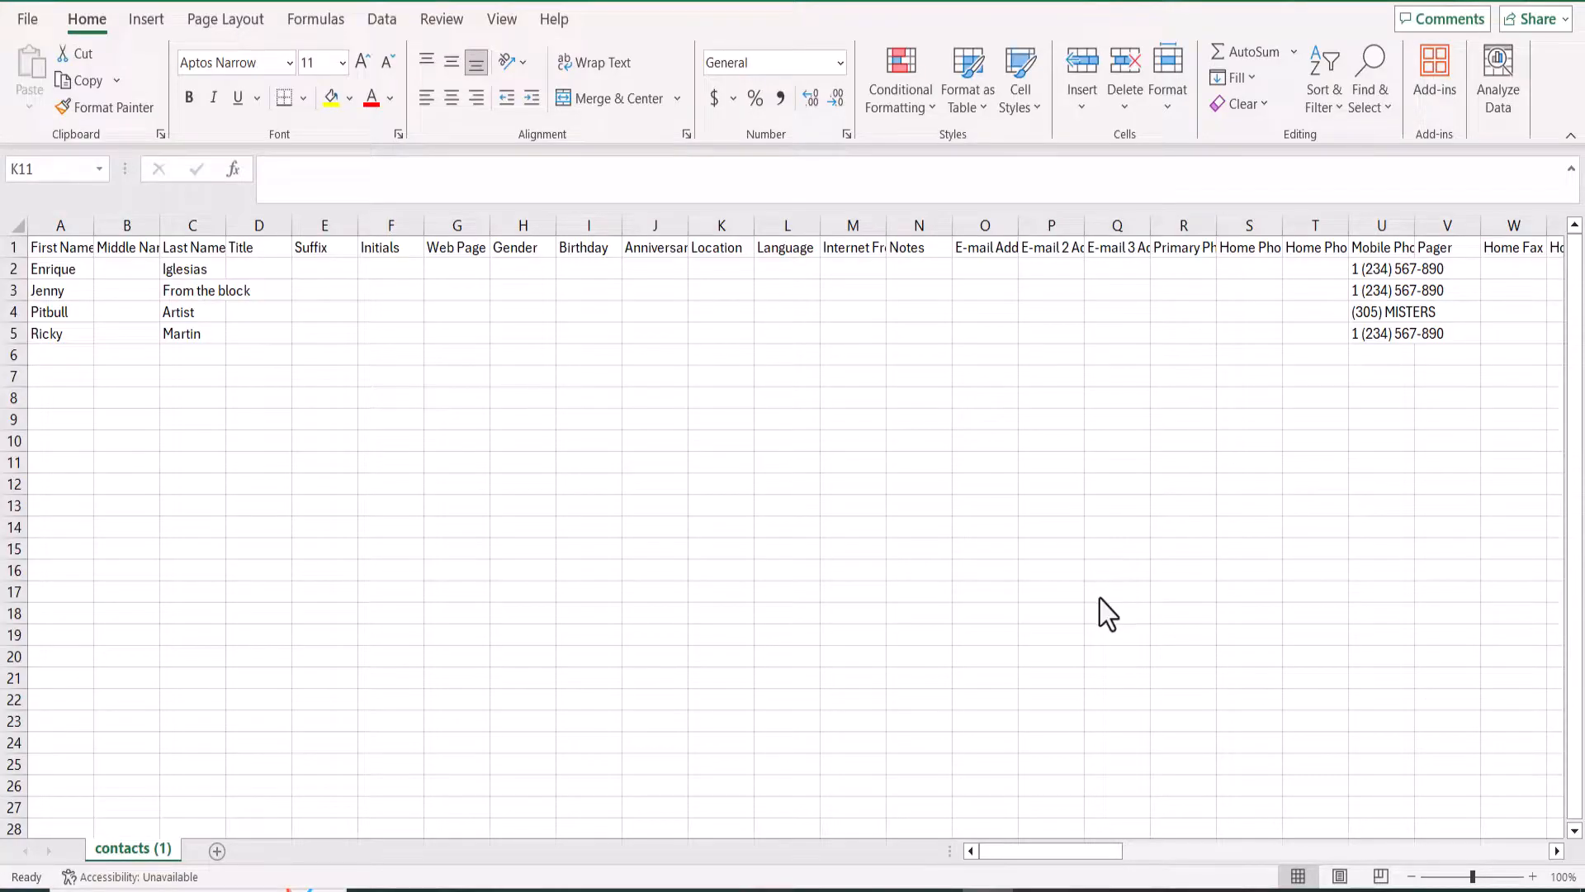
mouse_move(828, 418)
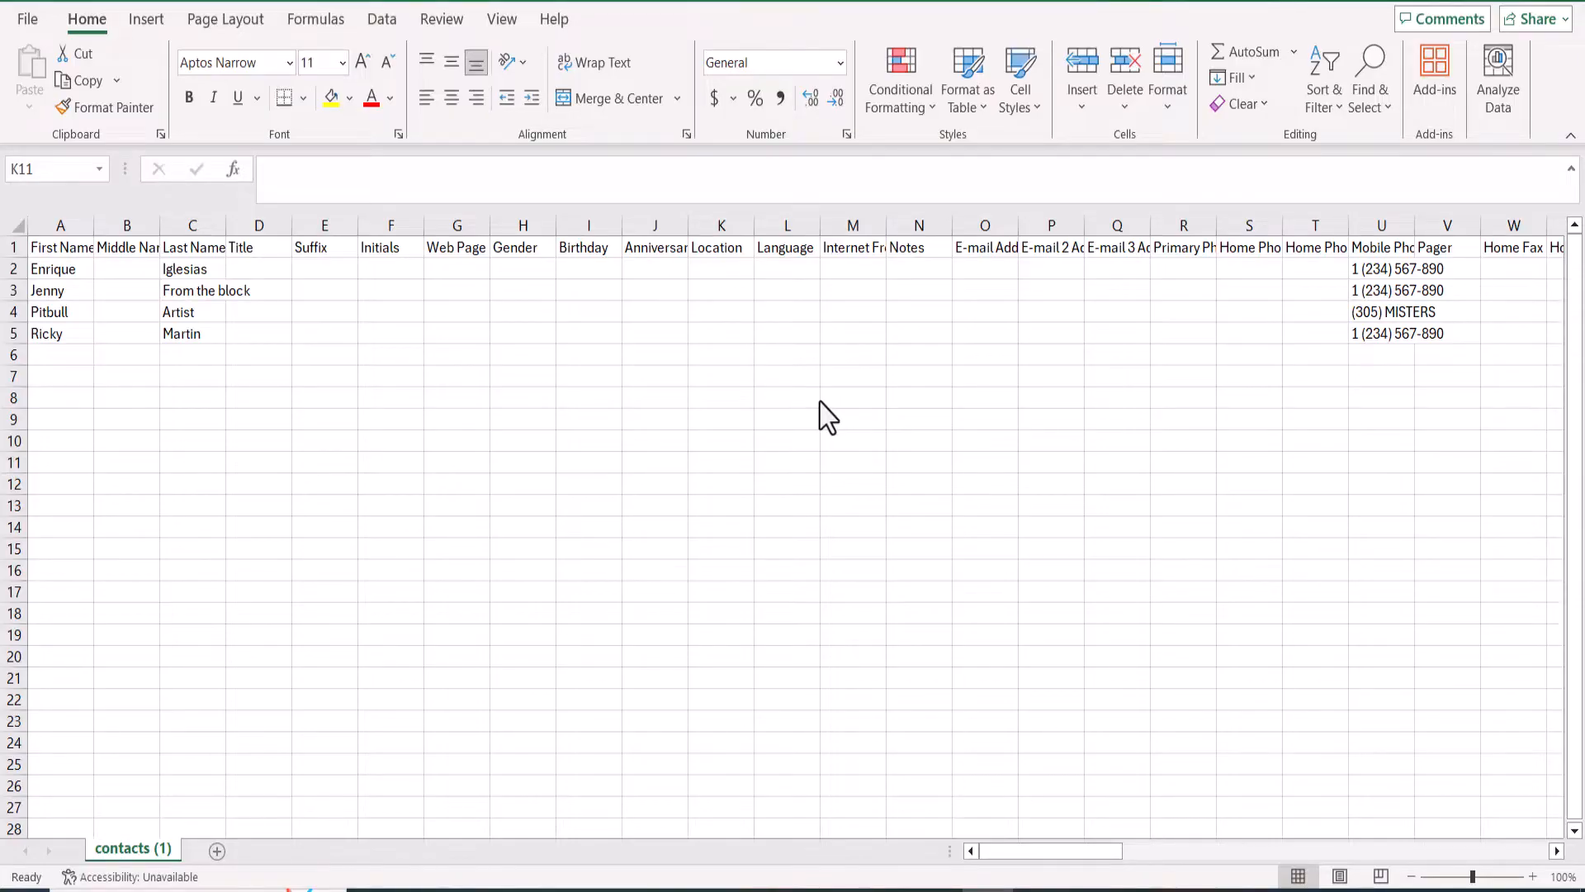
mouse_move(831, 416)
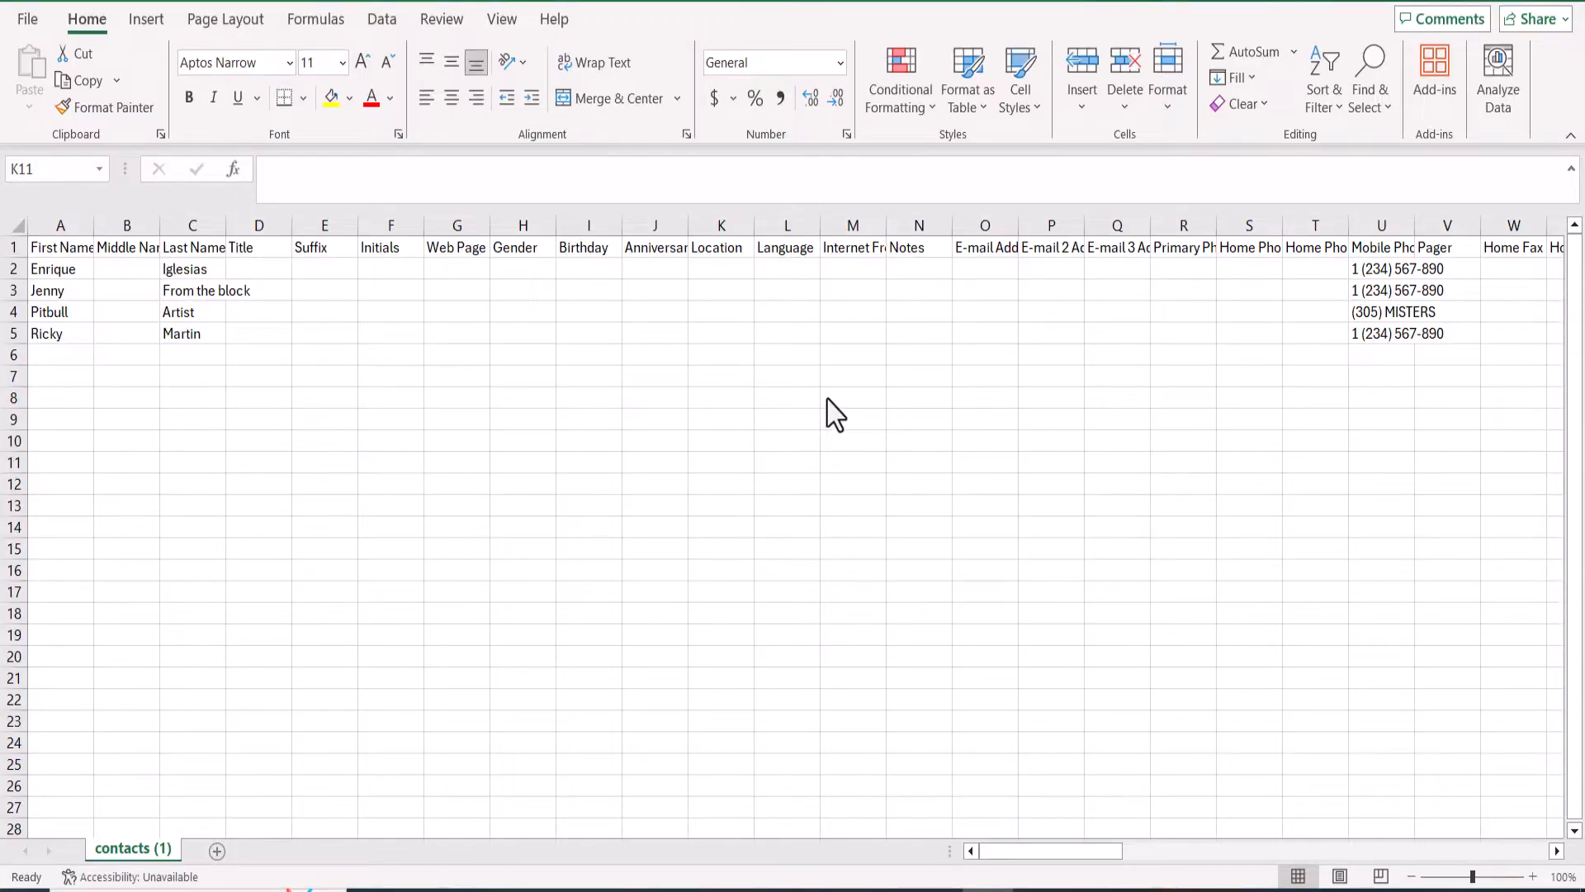